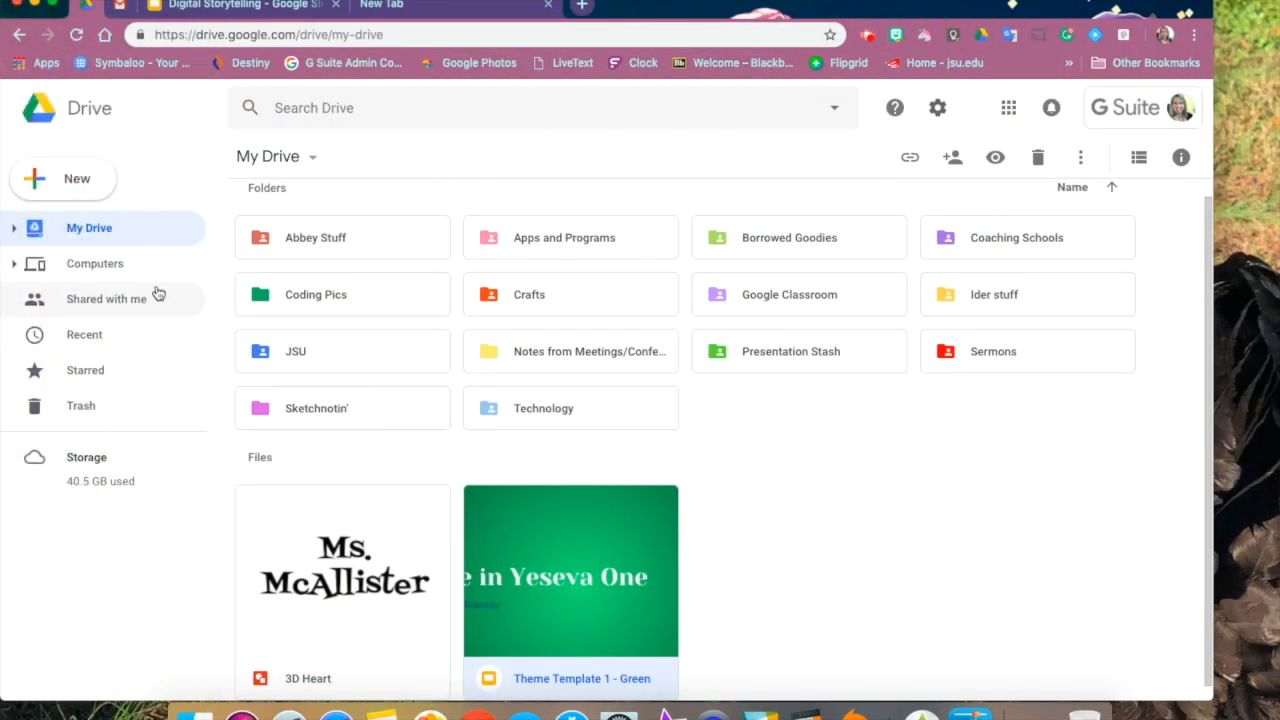
# Step: Create a new blank Google Slides presentation from Drive's New menu
pyautogui.click(64, 178)
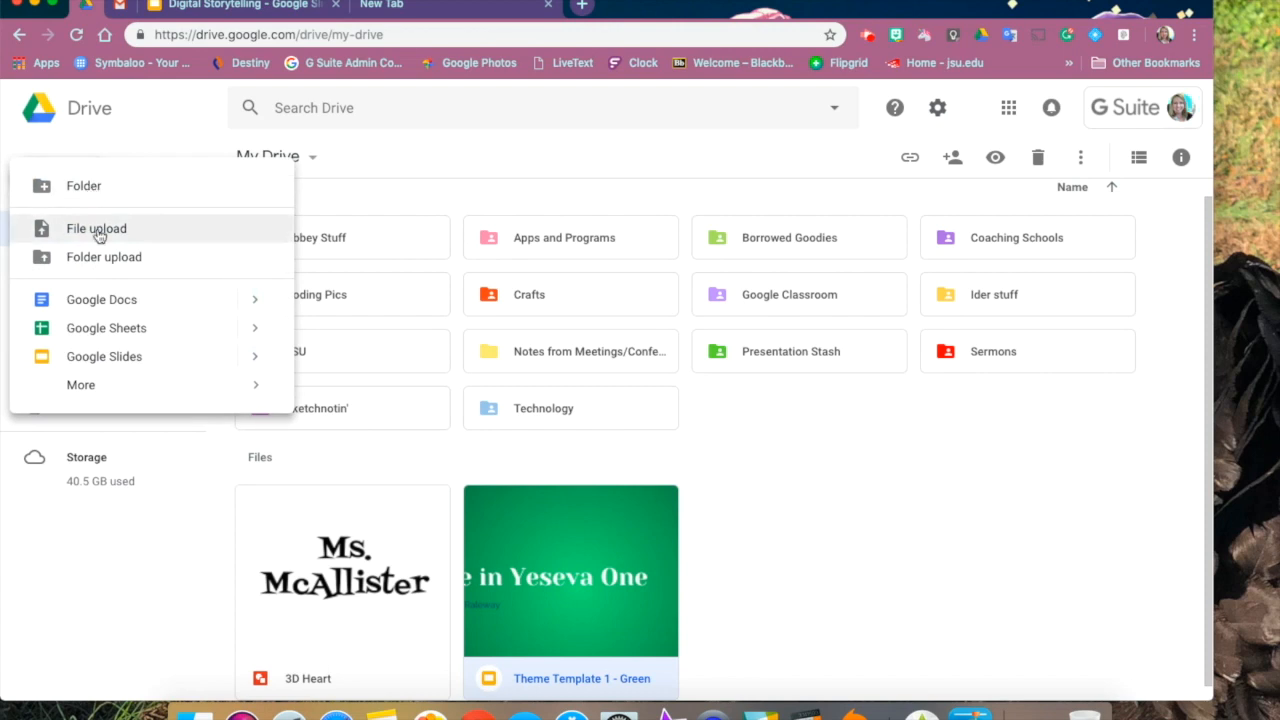
pyautogui.click(104, 356)
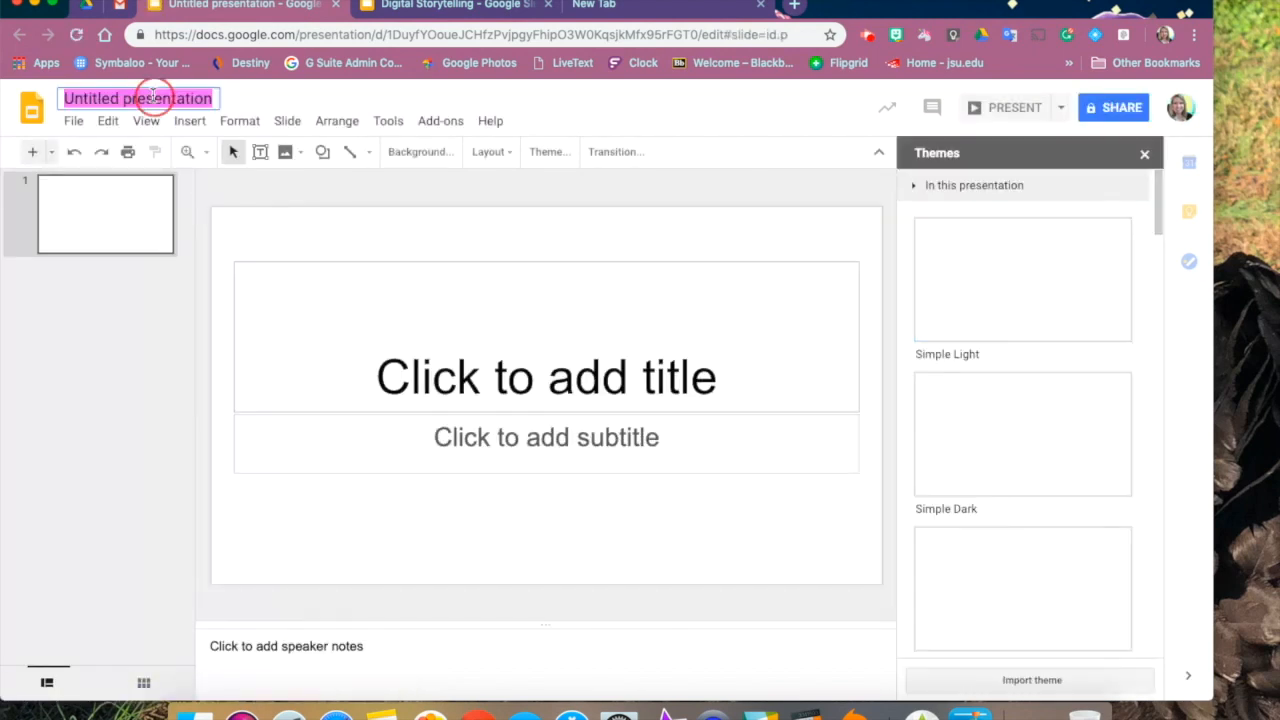
# Step: Rename the presentation to 'Template for Seesaw' and start editing the title placeholder
pyautogui.write('Template for Seesaw')
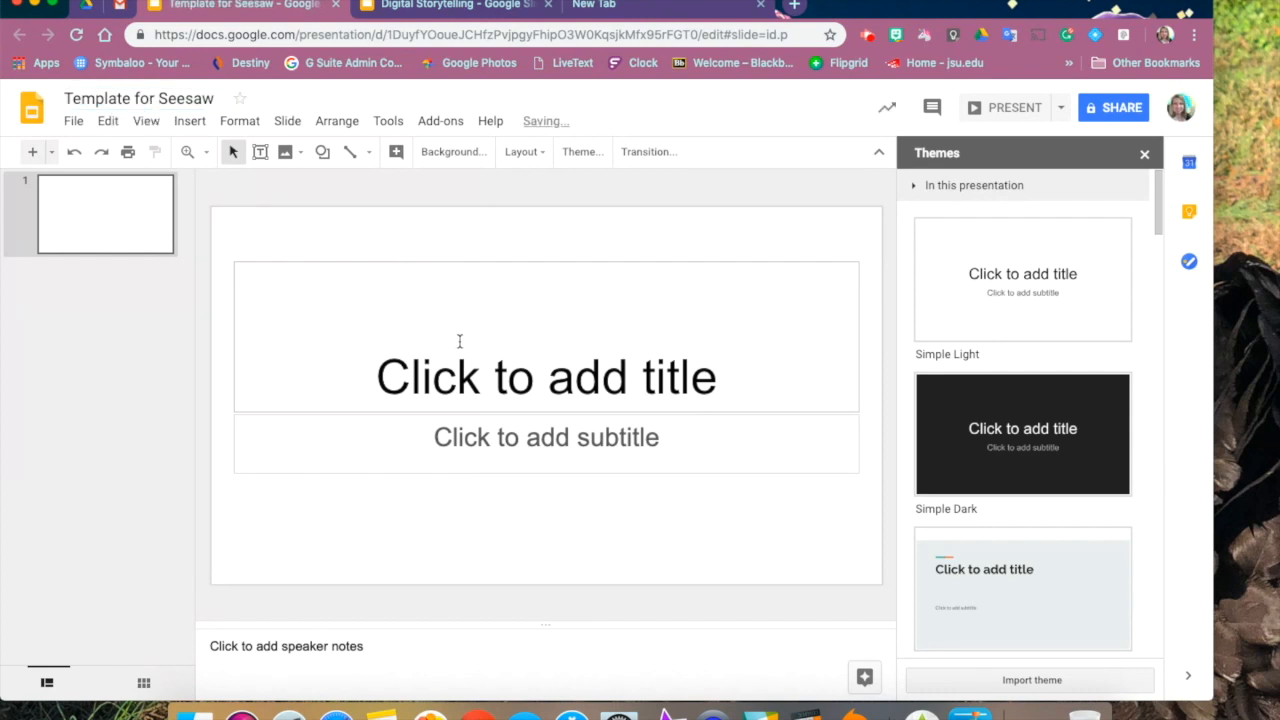
pyautogui.click(546, 376)
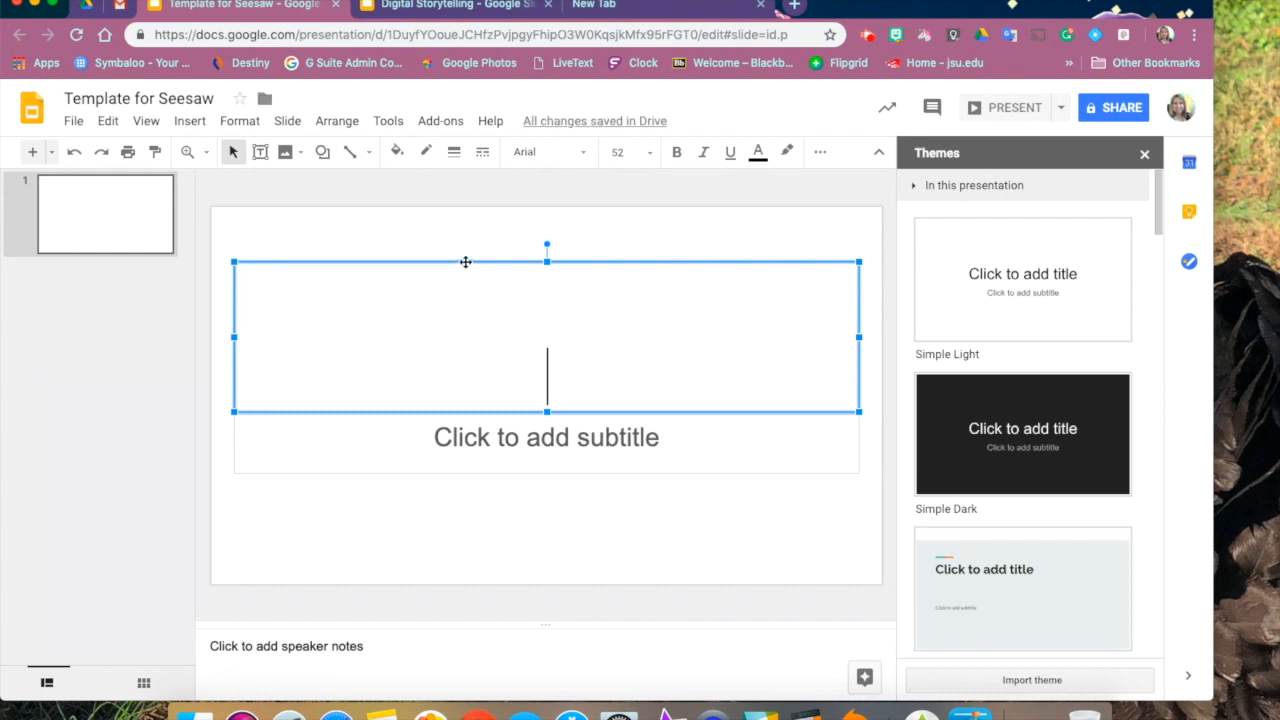
# Step: Remove the title box and write 'Use the words in the box to write a story with at least 3 sentences.'
pyautogui.click(464, 264)
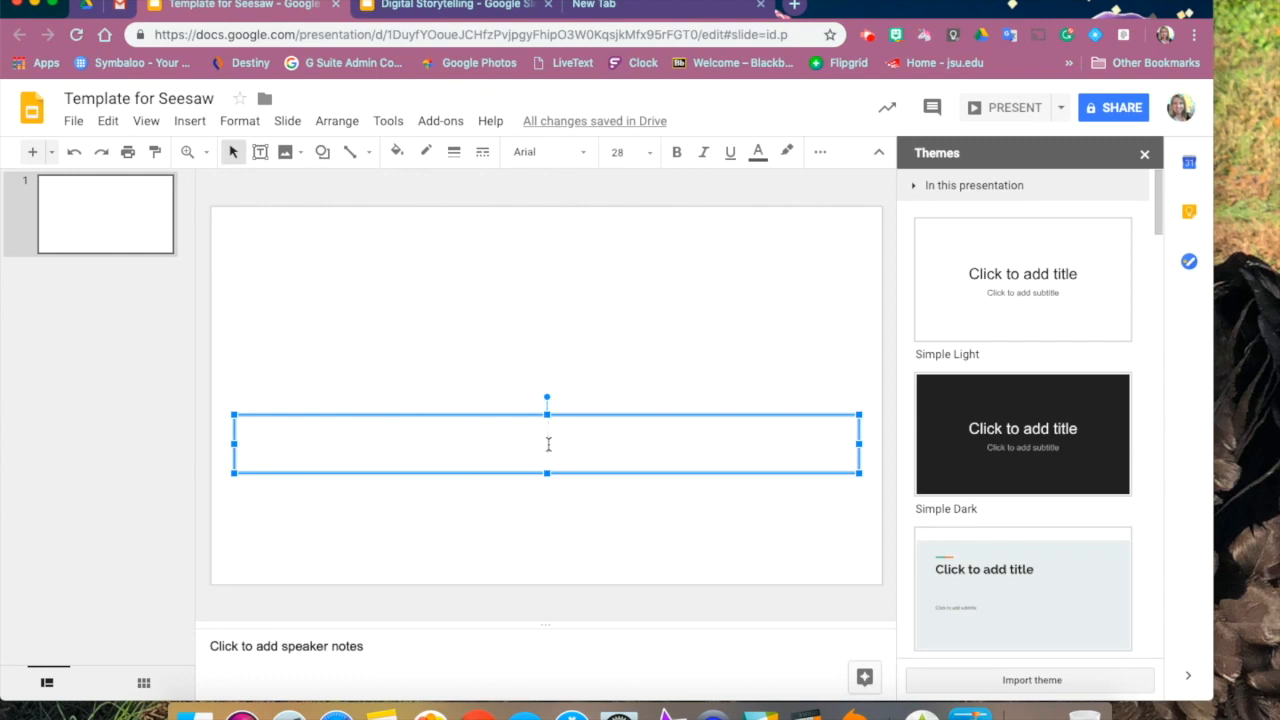
pyautogui.write('Use')
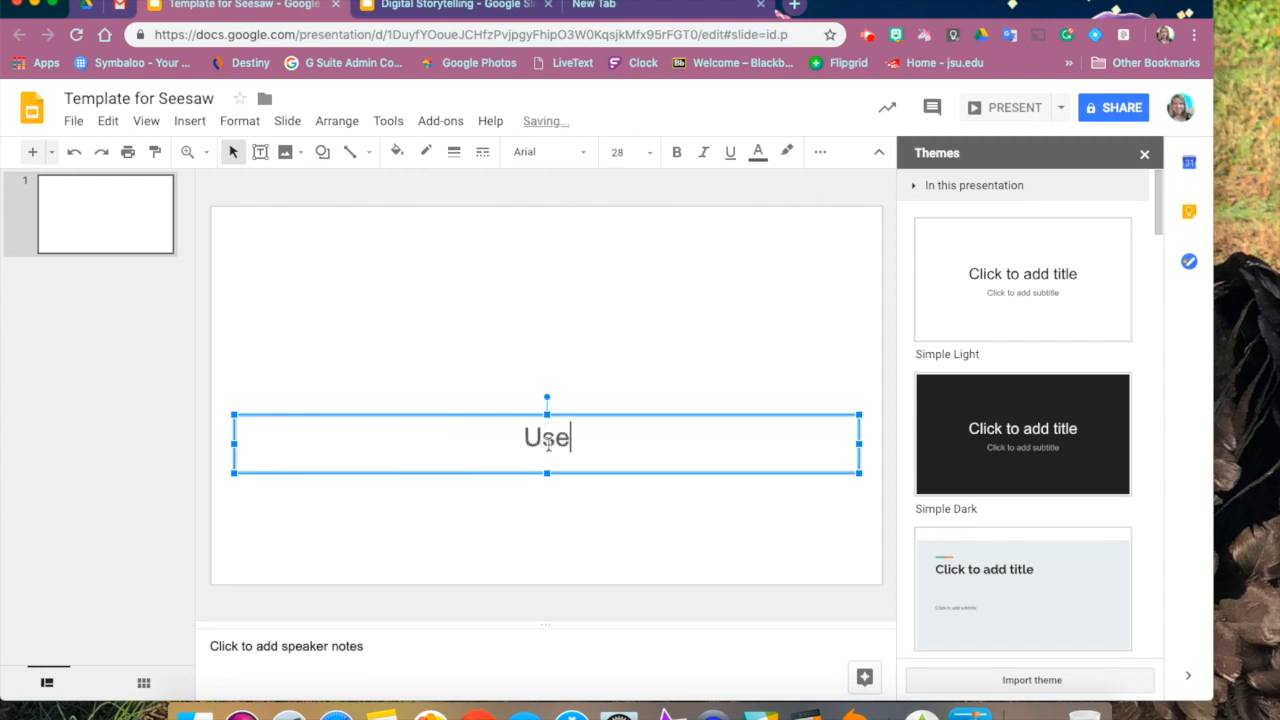
pyautogui.write('the w')
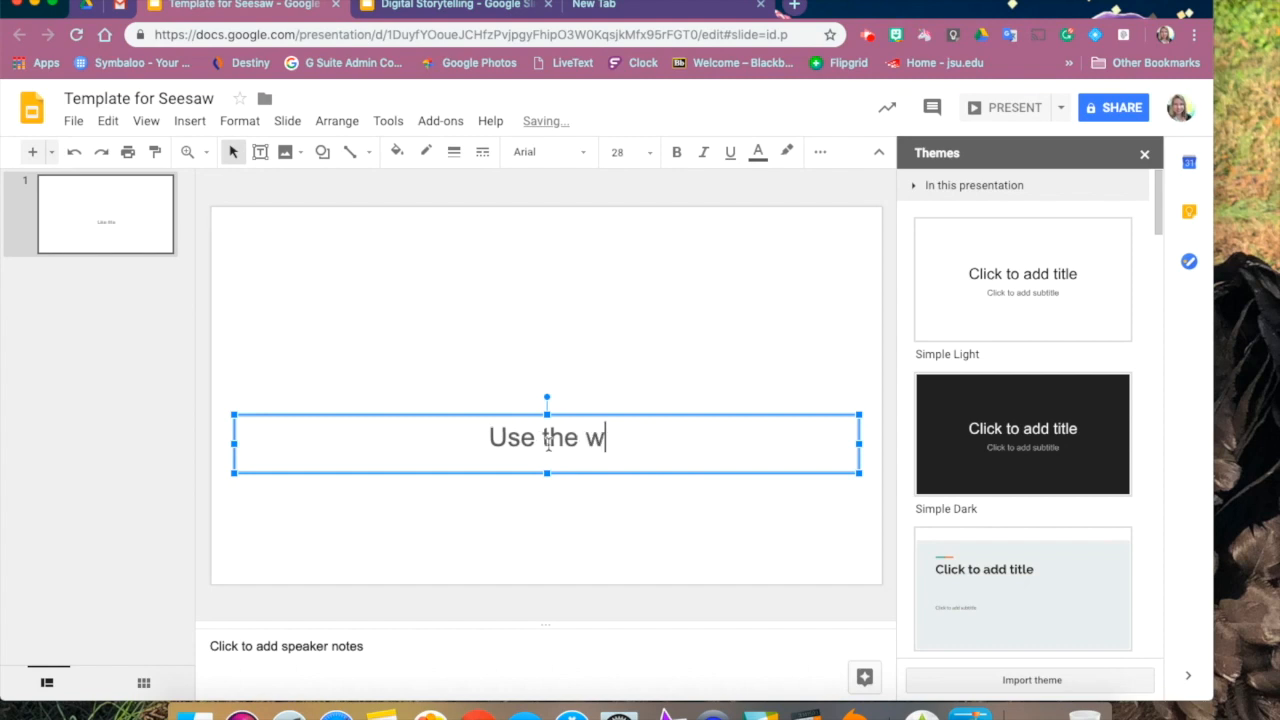
pyautogui.write('ords in the')
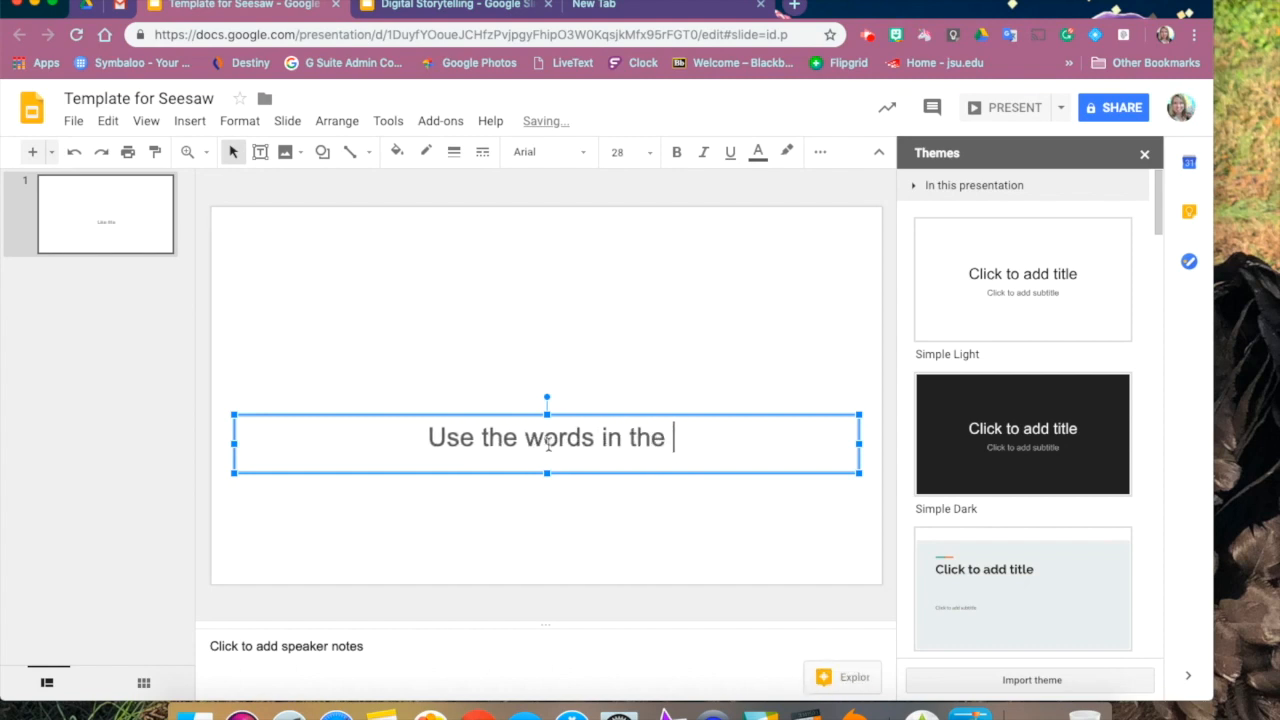
pyautogui.write('box to')
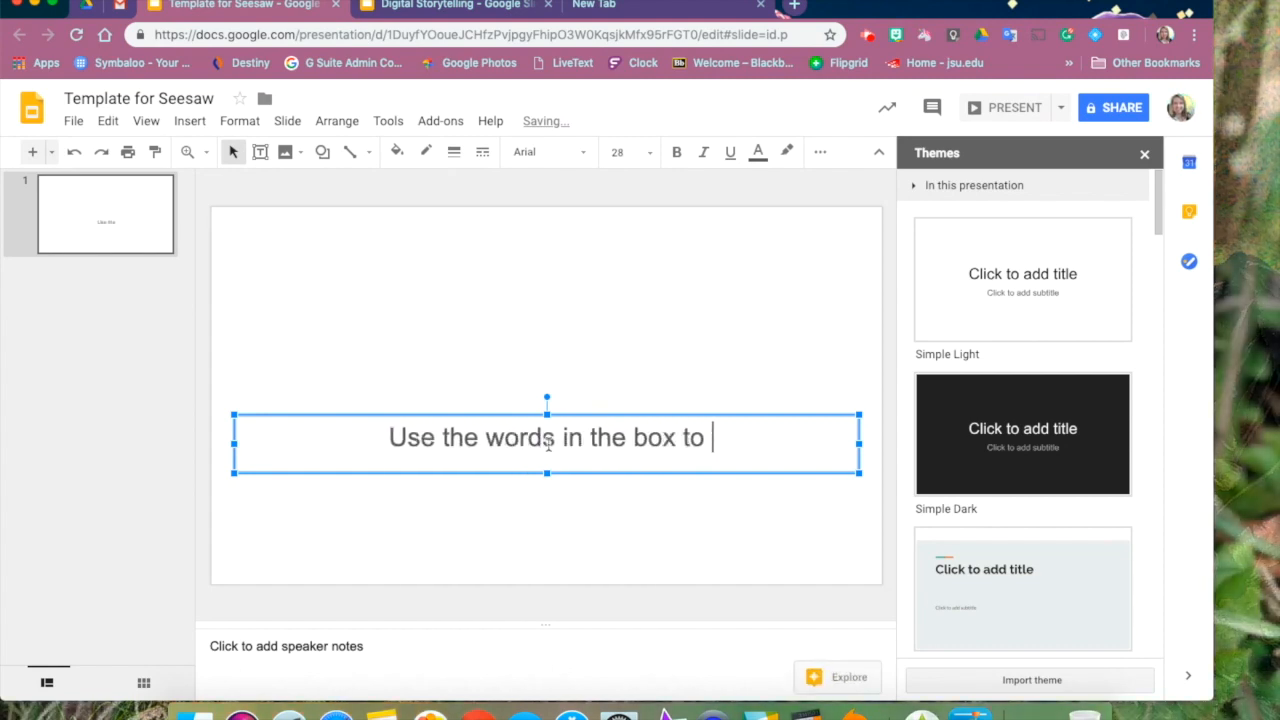
pyautogui.write('write a')
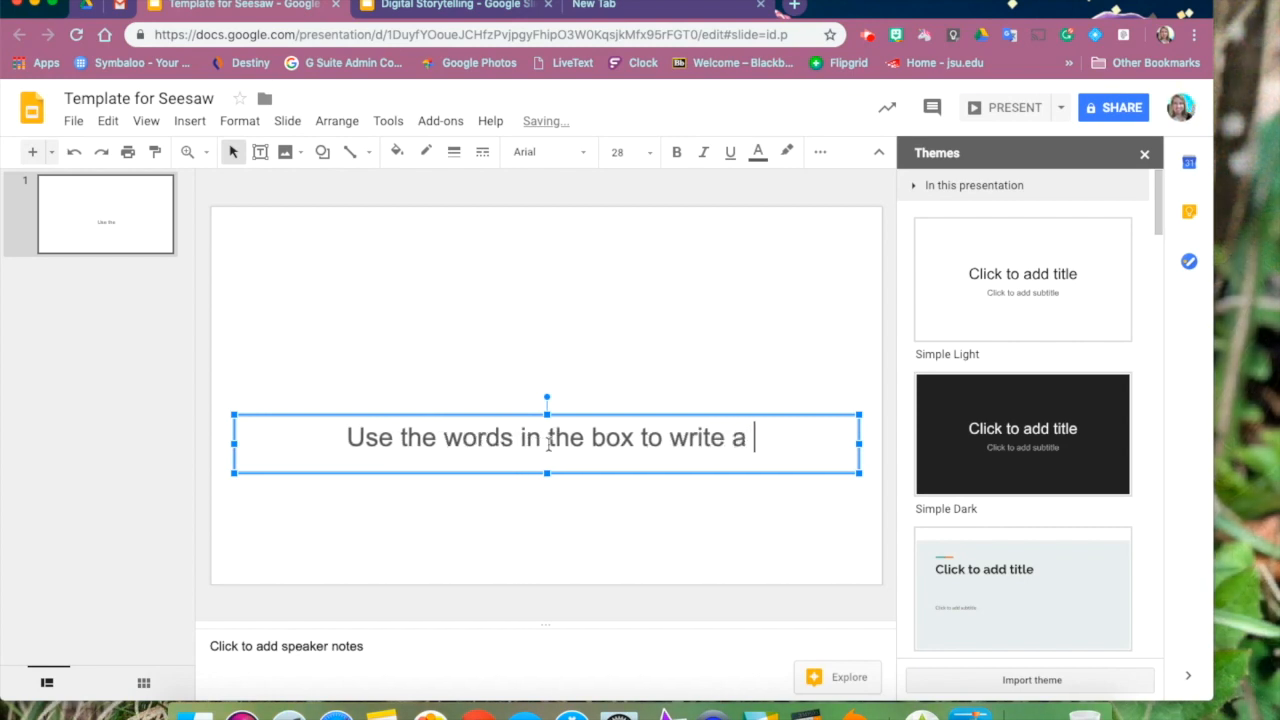
pyautogui.write('story')
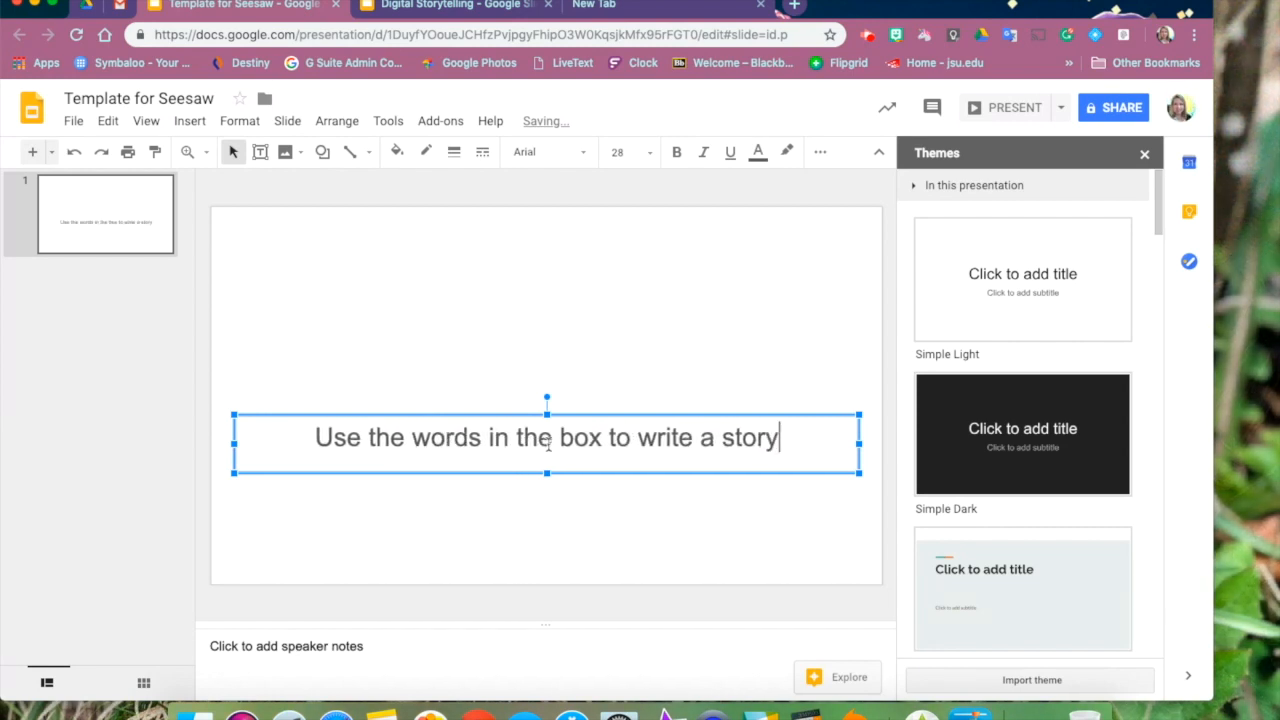
pyautogui.write('with at')
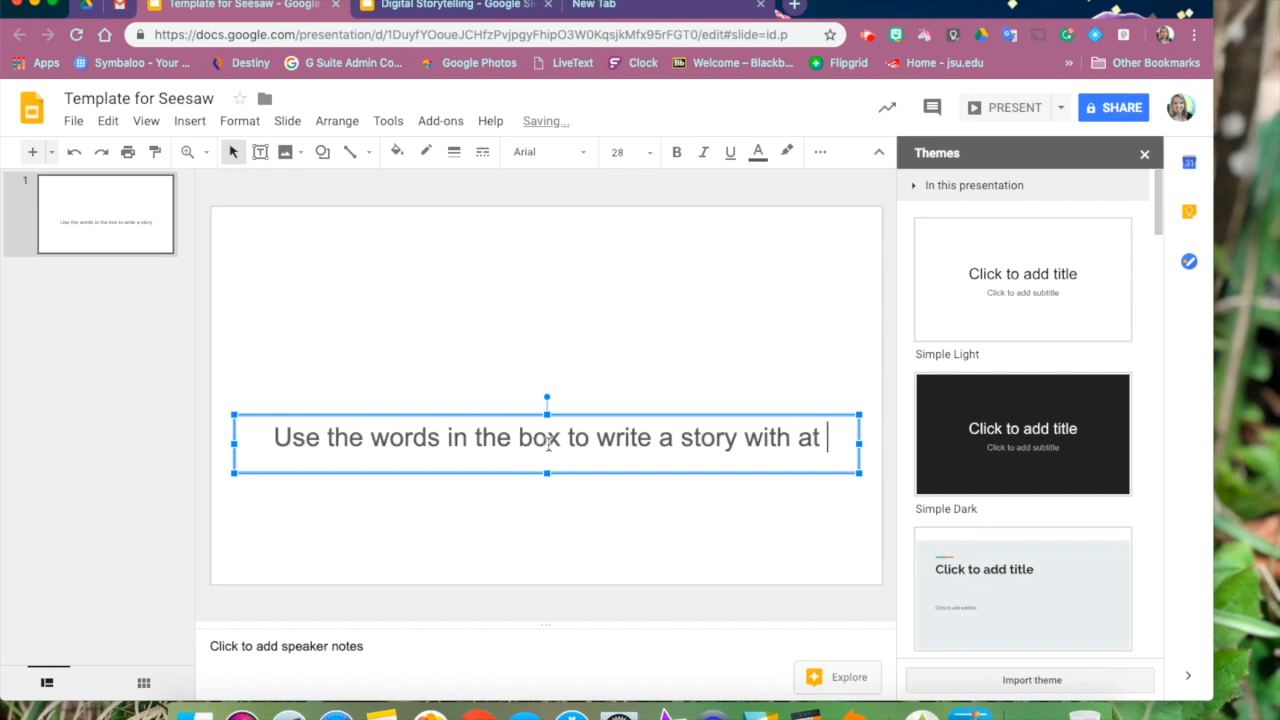
pyautogui.write('least 3 sentences.')
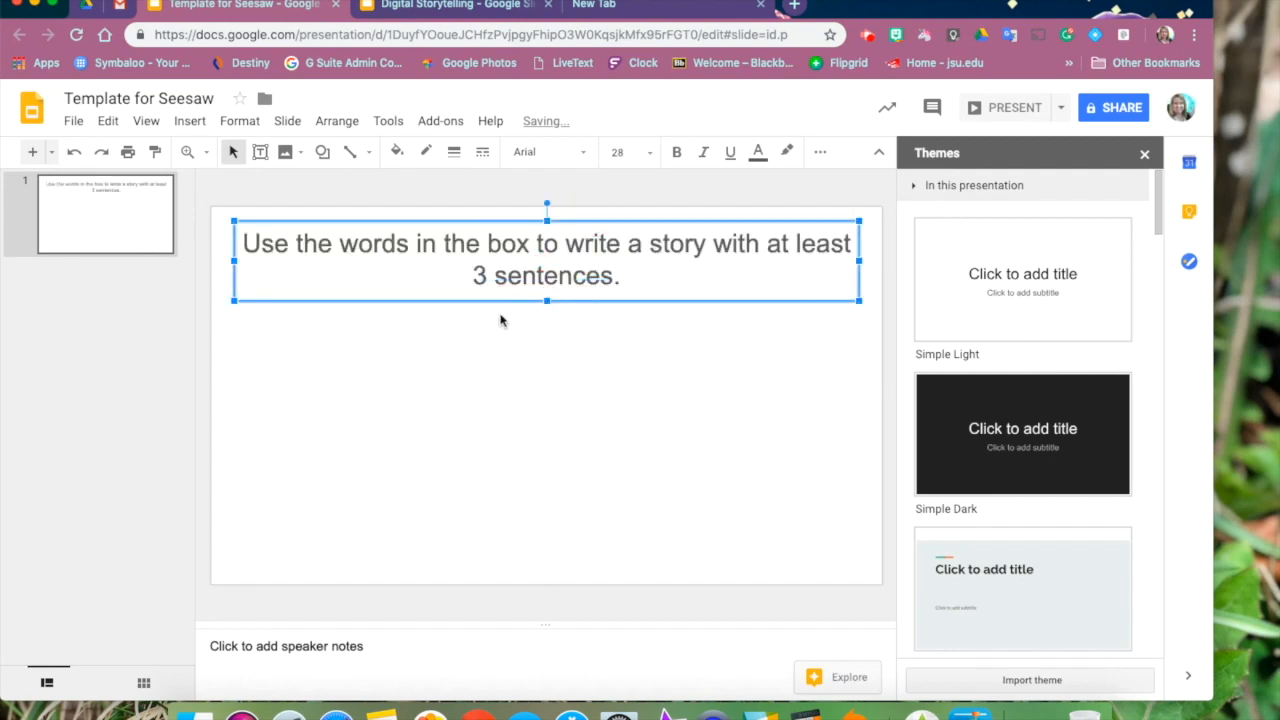
# Step: Reduce the instruction text to font size 14
pyautogui.click(650, 152)
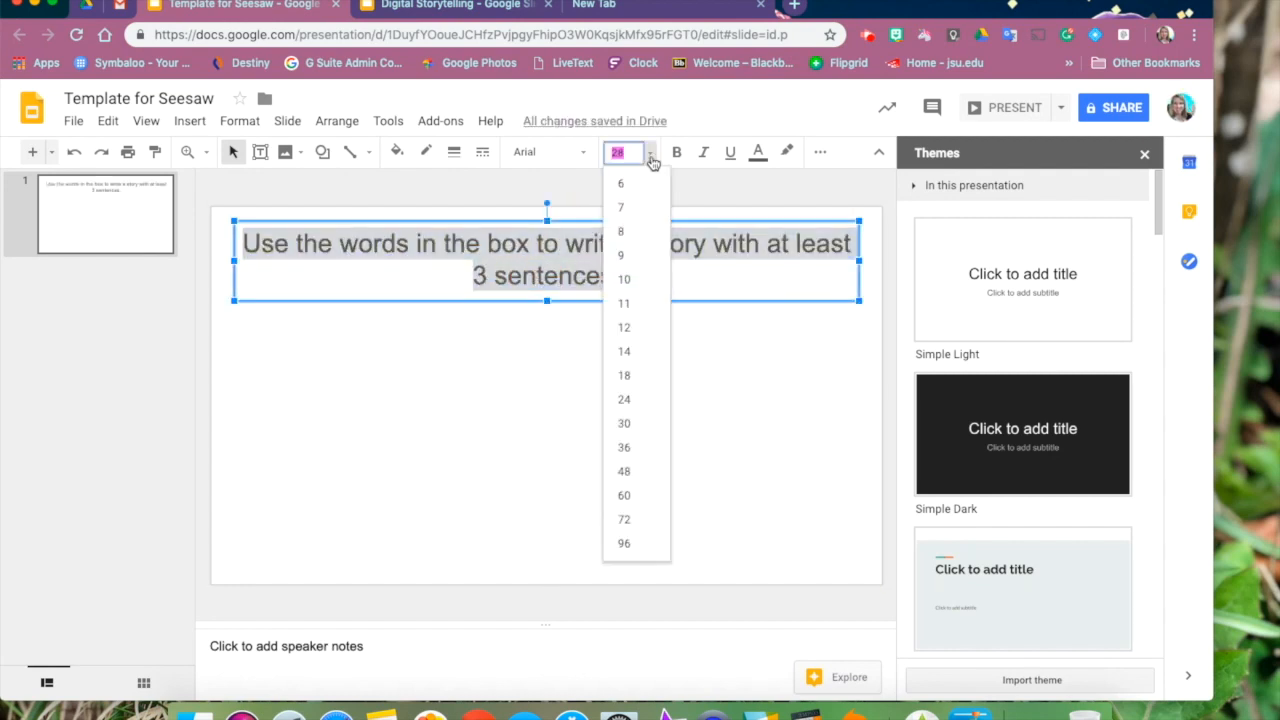
pyautogui.click(624, 400)
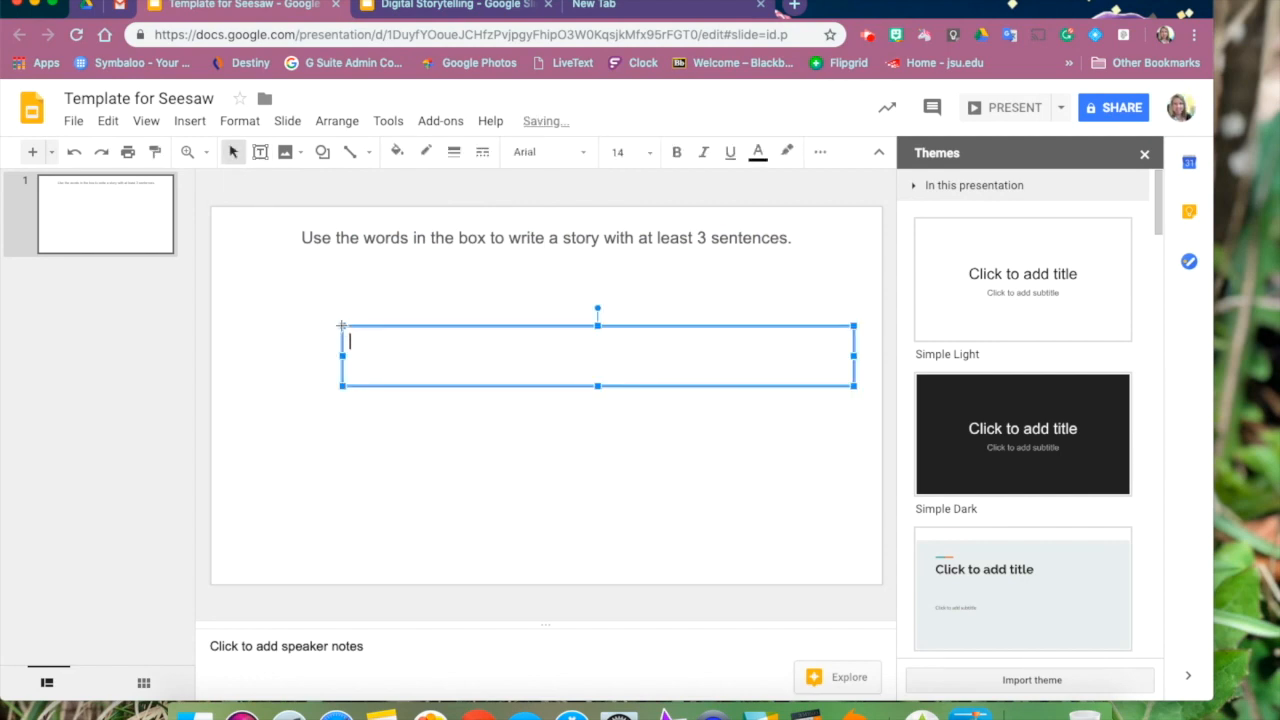
# Step: Add the word list: Cow, pig, chicken, farm, farmer, tractor, work, busy, rainy, sunny
pyautogui.write('Cow  pig  chicken')
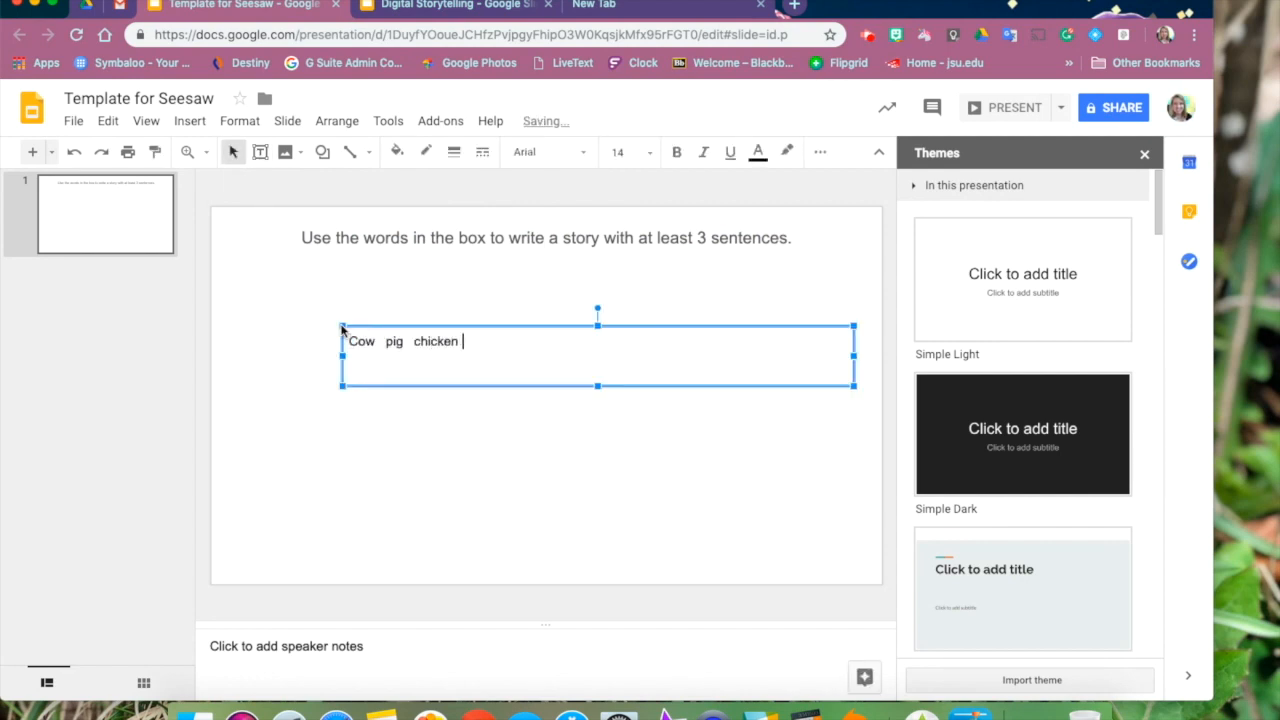
pyautogui.write('farm farmer tractor')
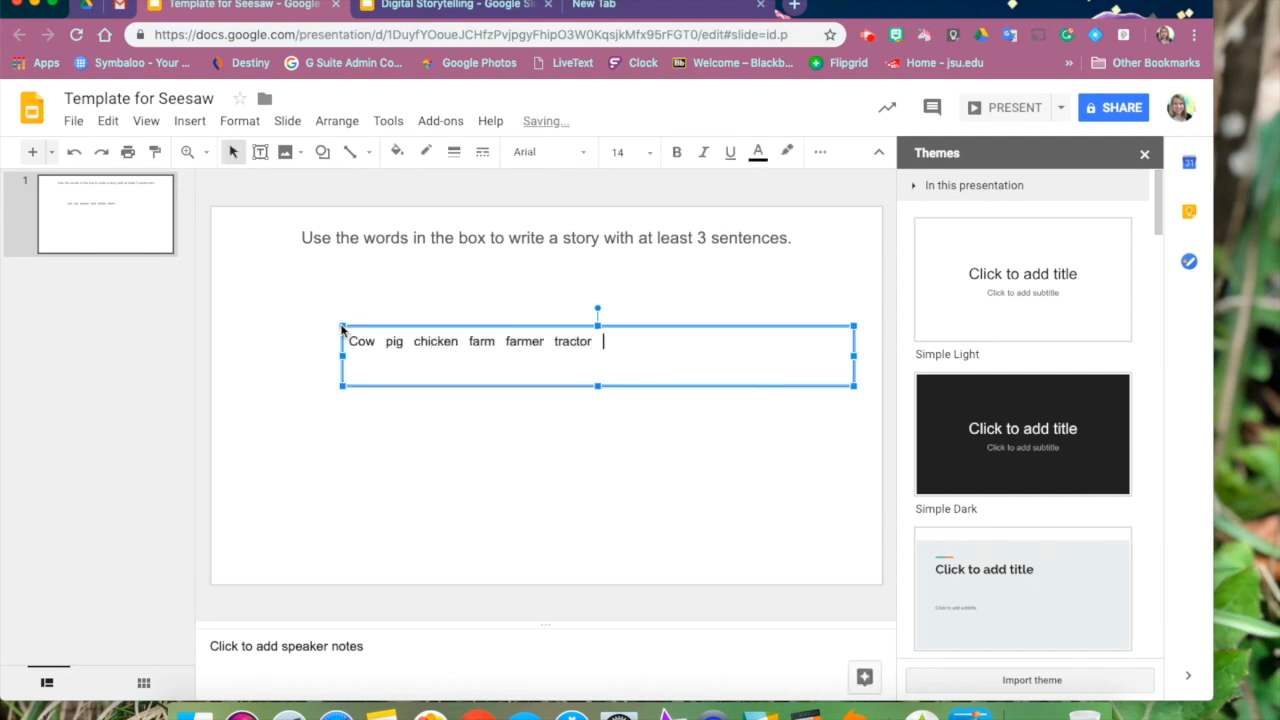
pyautogui.write('work busy rainy su')
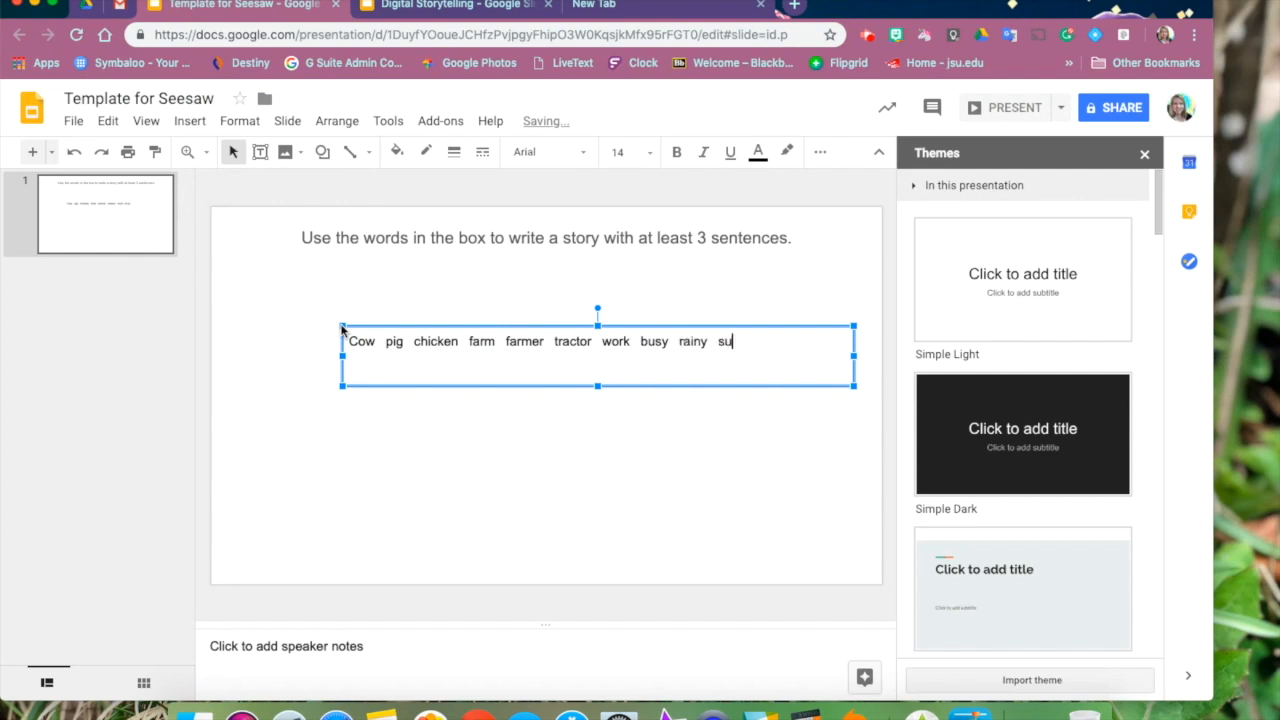
pyautogui.click(648, 152)
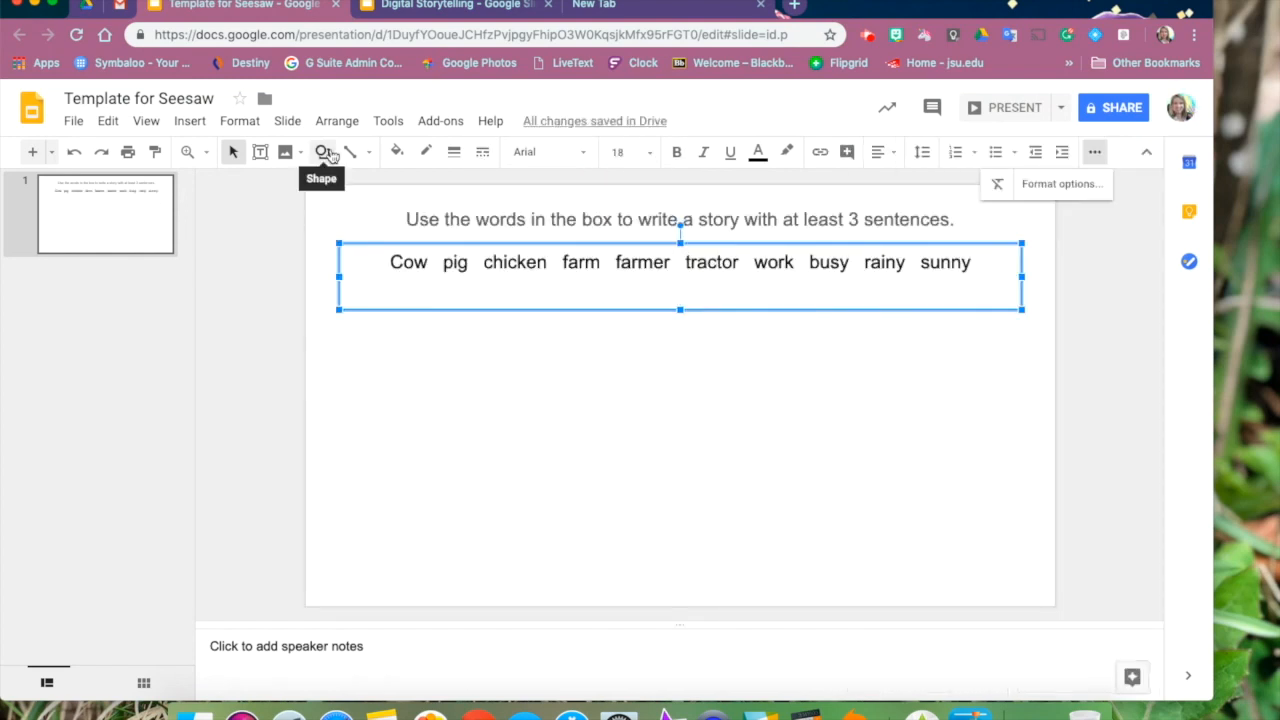
# Step: Give the word box a light blue fill and a black 3px outline
pyautogui.click(322, 152)
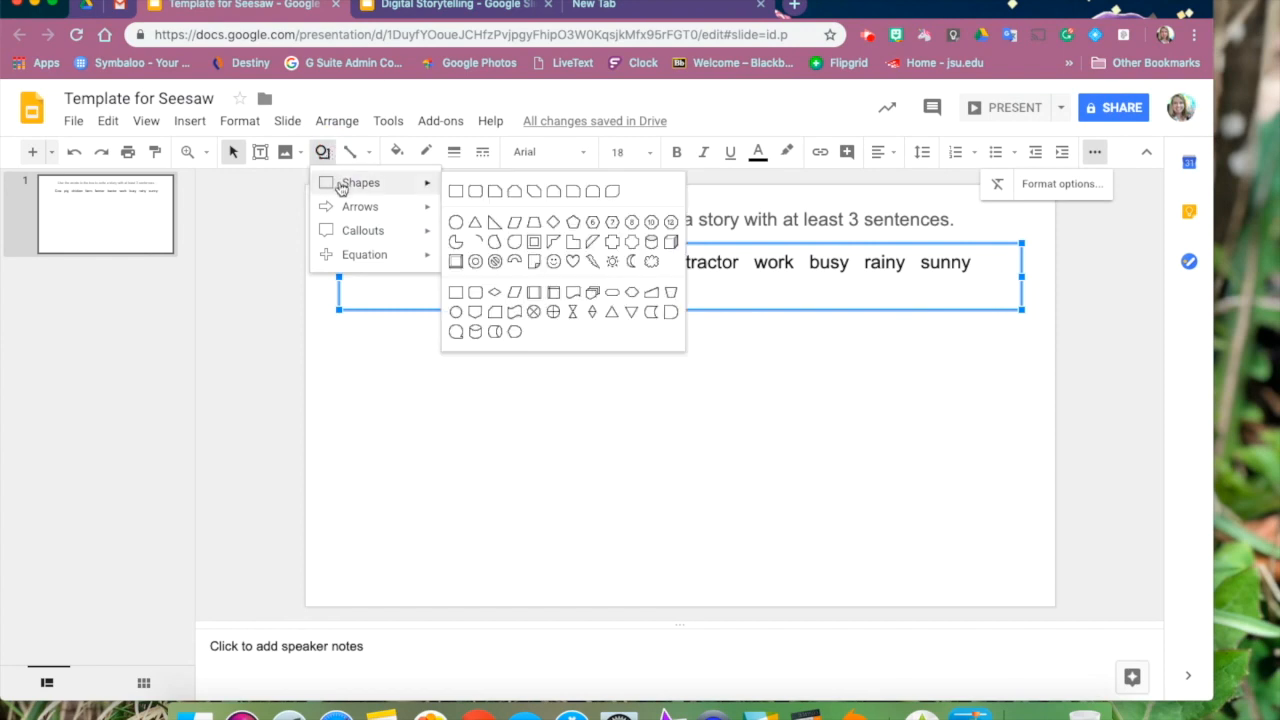
pyautogui.moveTo(456, 192)
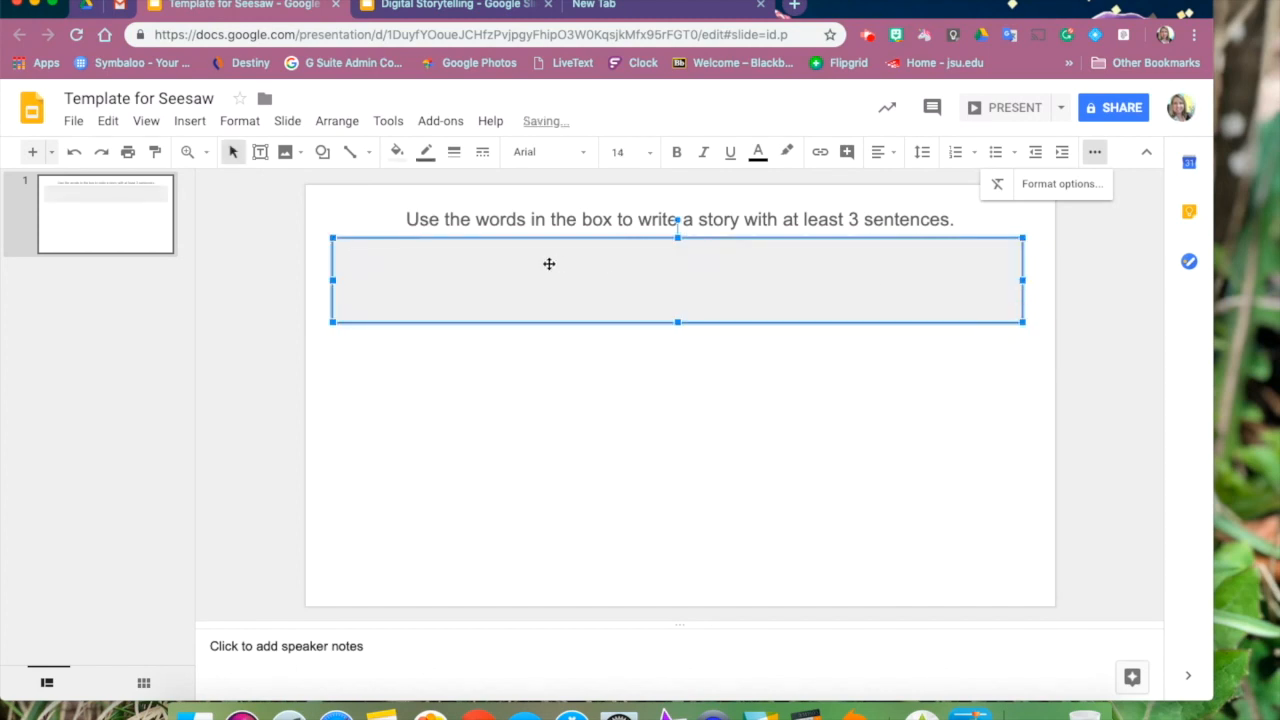
pyautogui.click(396, 152)
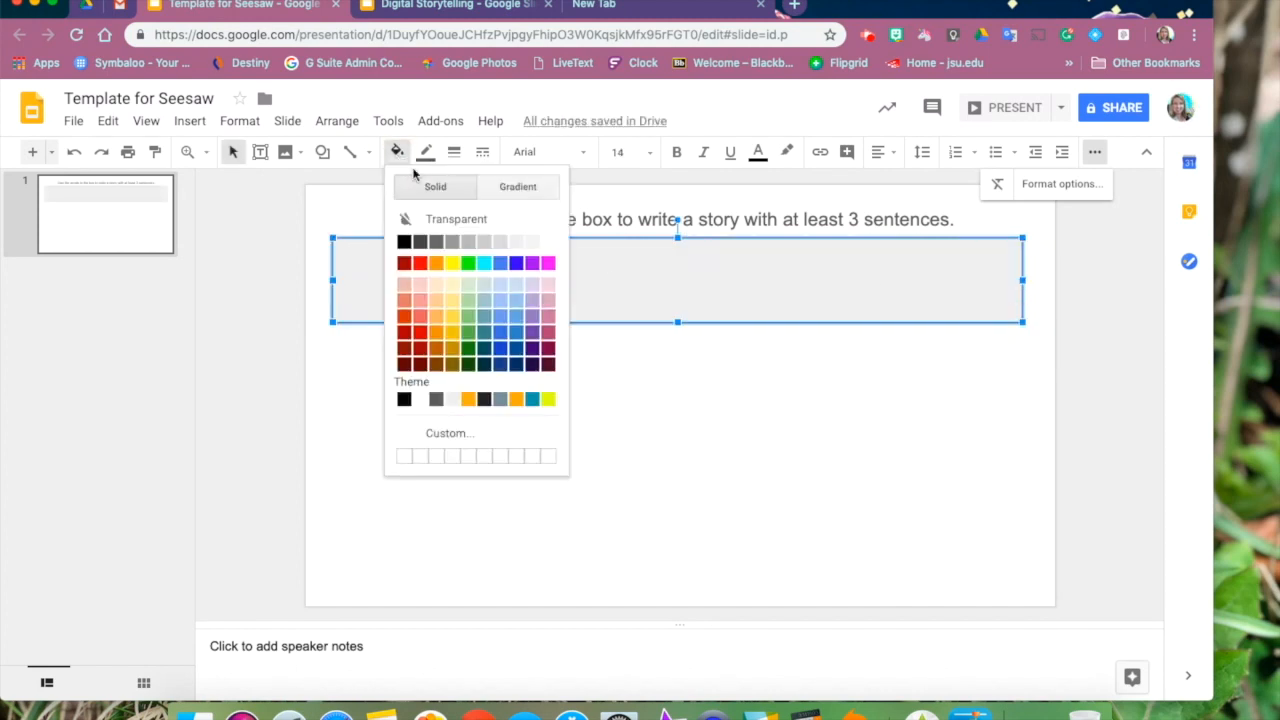
pyautogui.moveTo(500, 288)
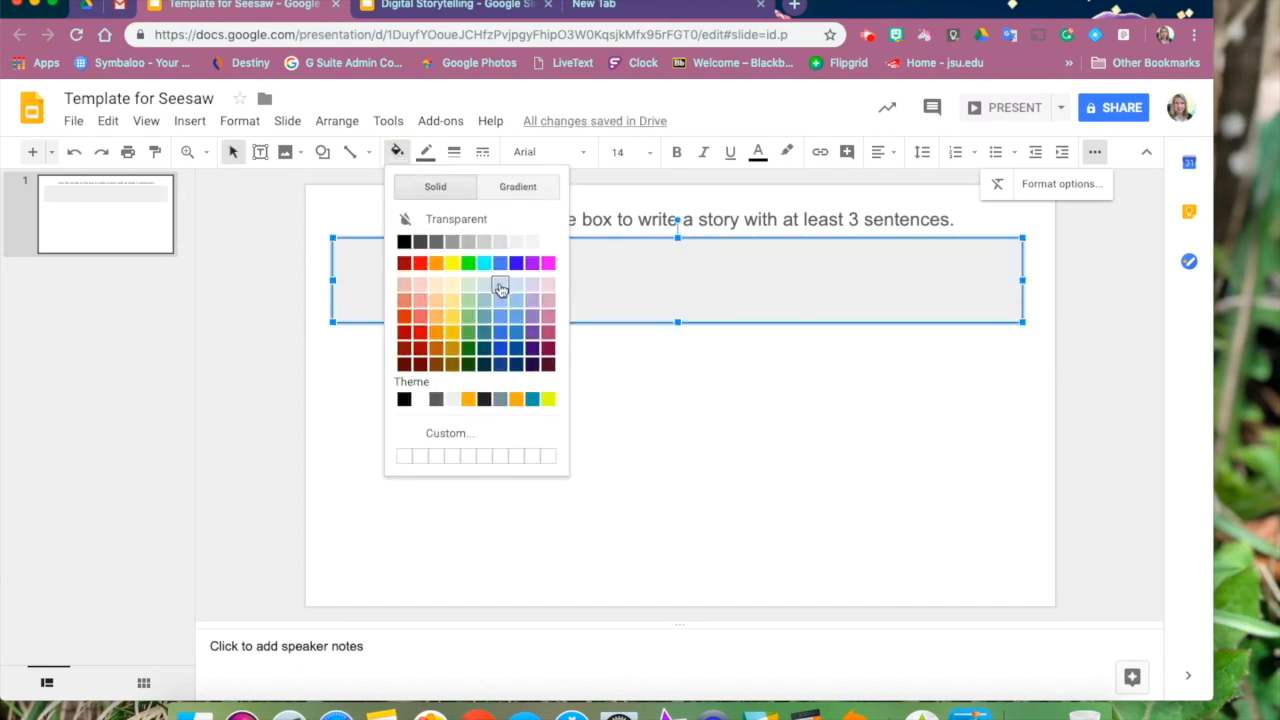
pyautogui.click(500, 284)
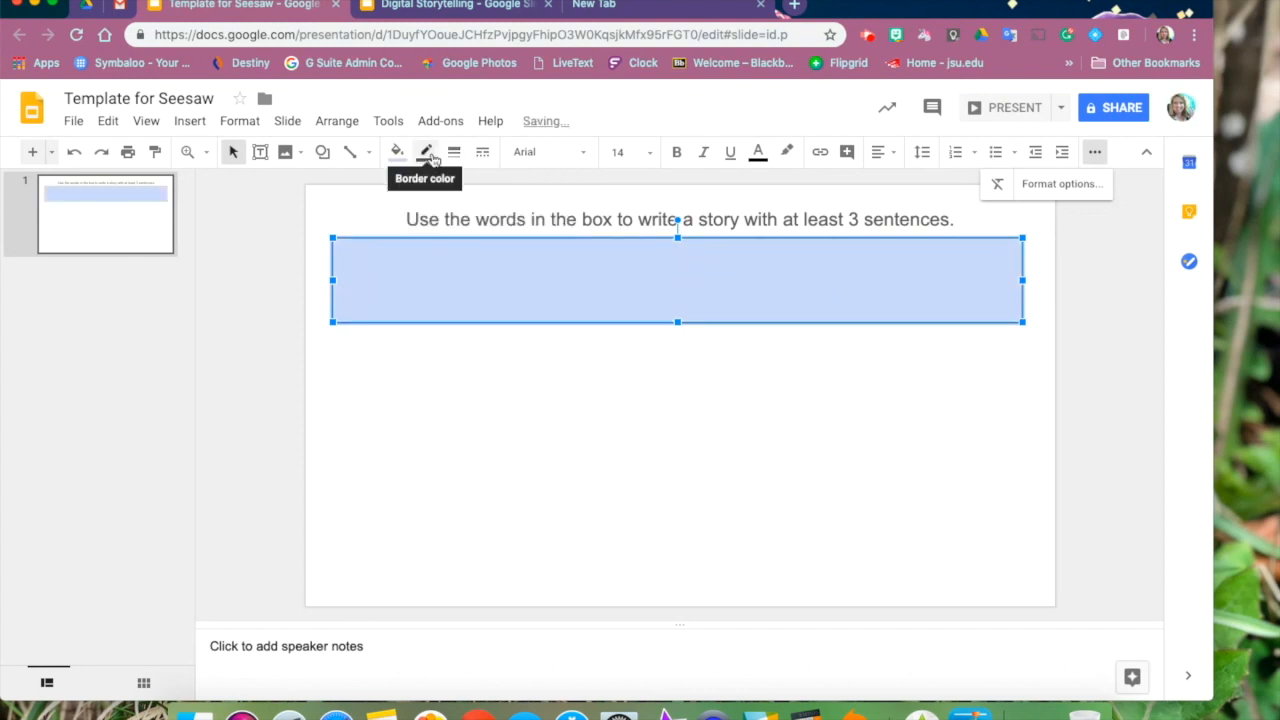
pyautogui.click(424, 152)
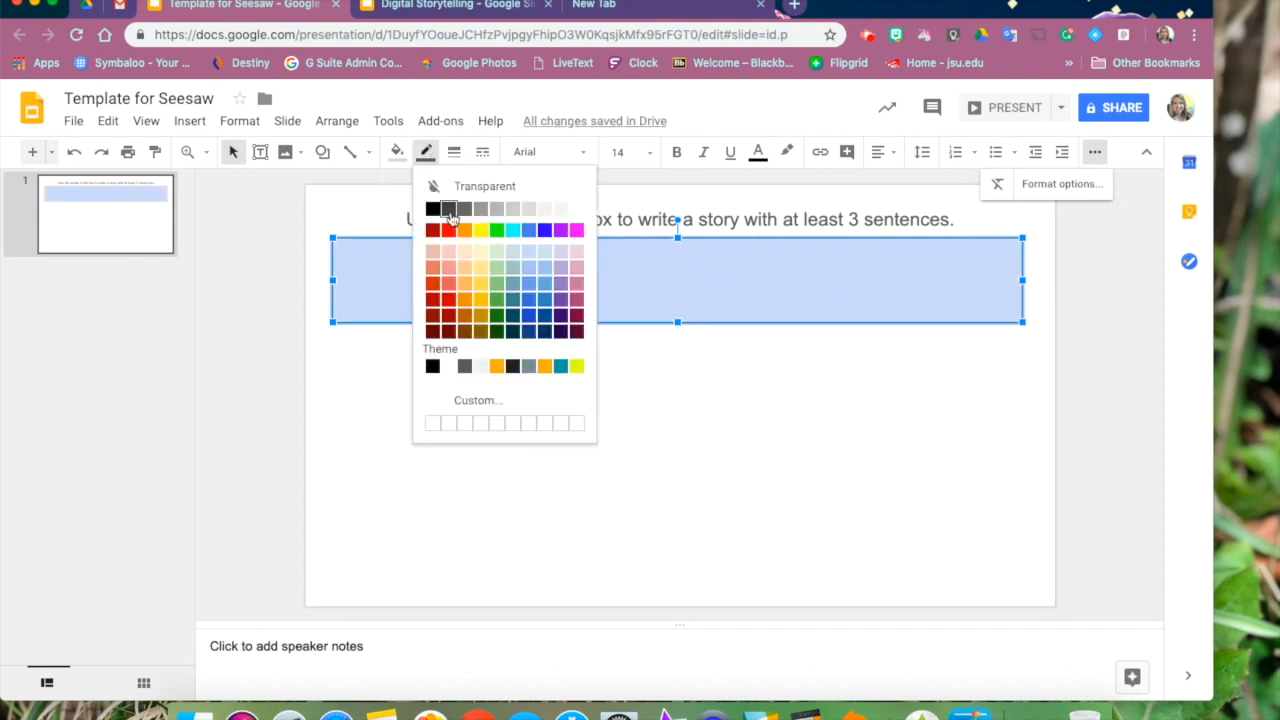
pyautogui.click(452, 152)
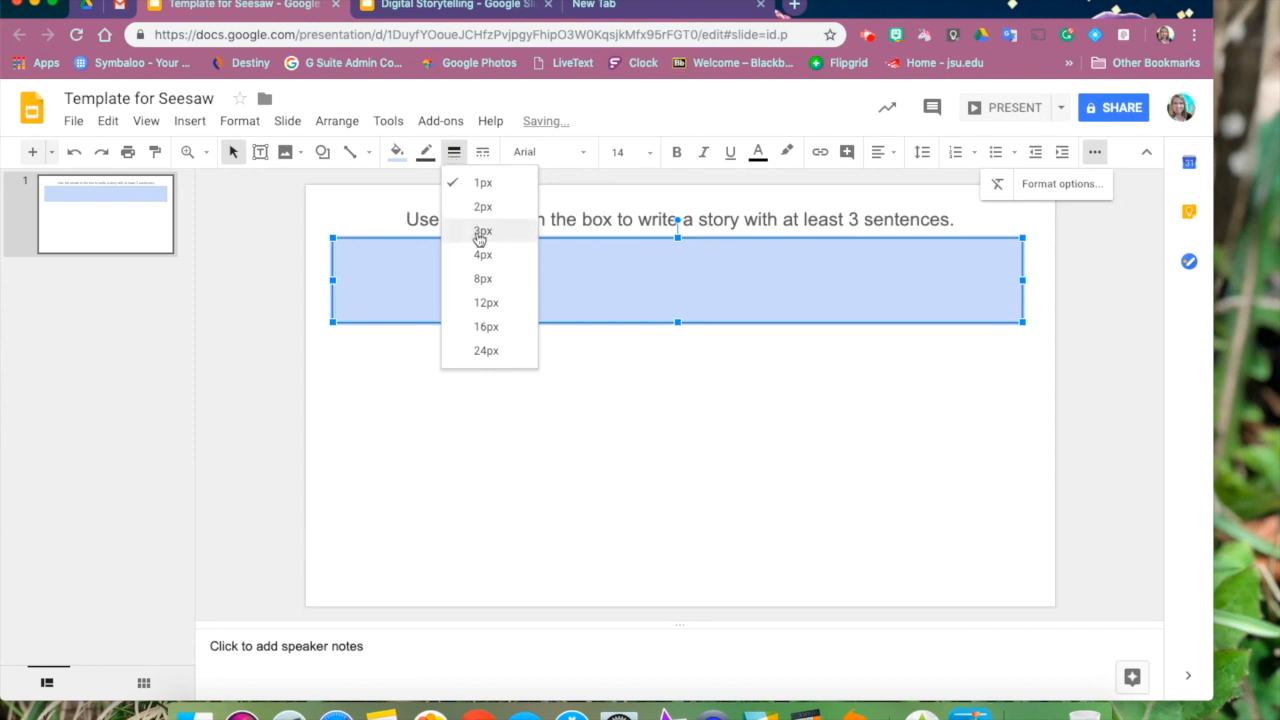
pyautogui.click(484, 230)
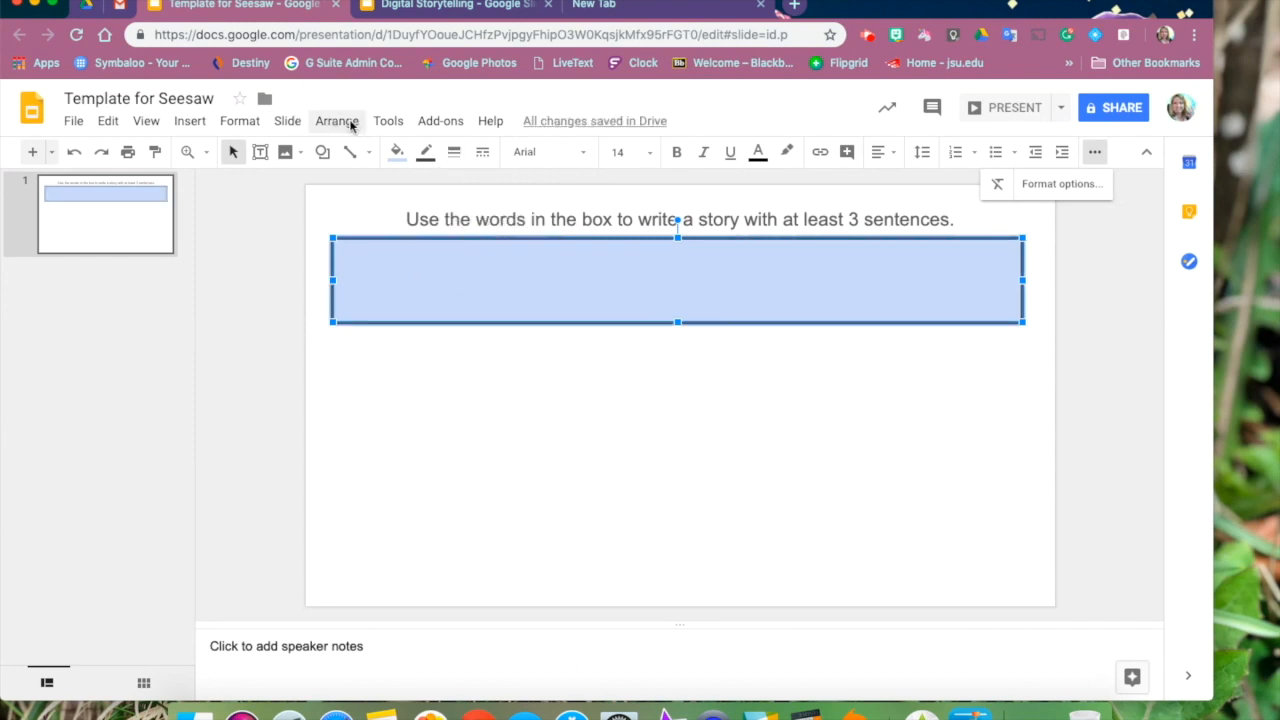
# Step: Shrink the word box to fit the words snugly beneath the instruction
pyautogui.click(336, 120)
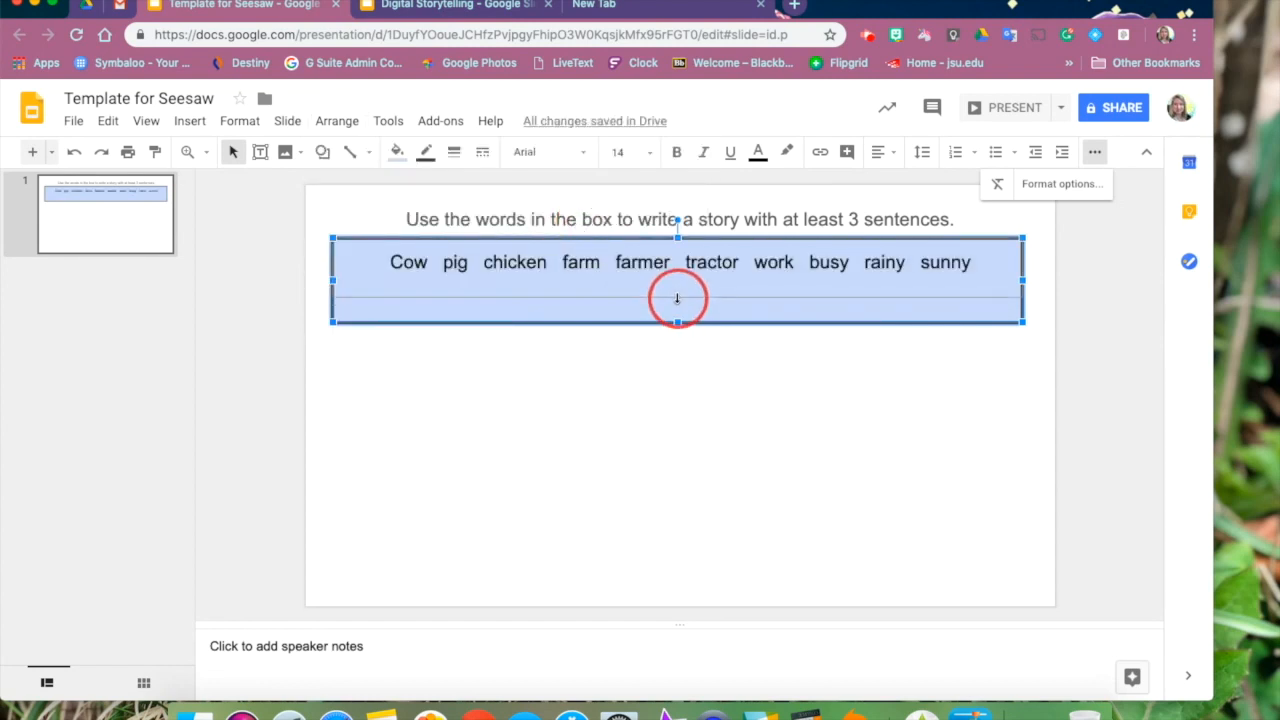
pyautogui.moveTo(676, 322); pyautogui.dragTo(676, 288)
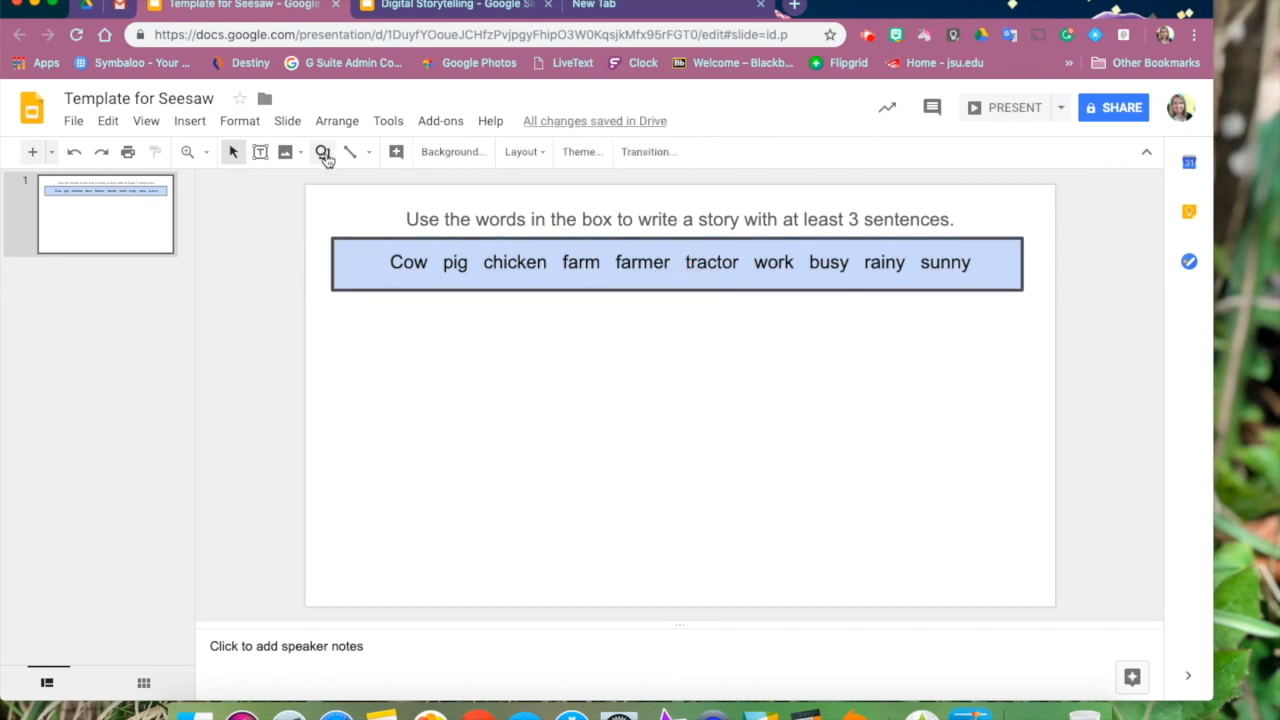
pyautogui.click(322, 152)
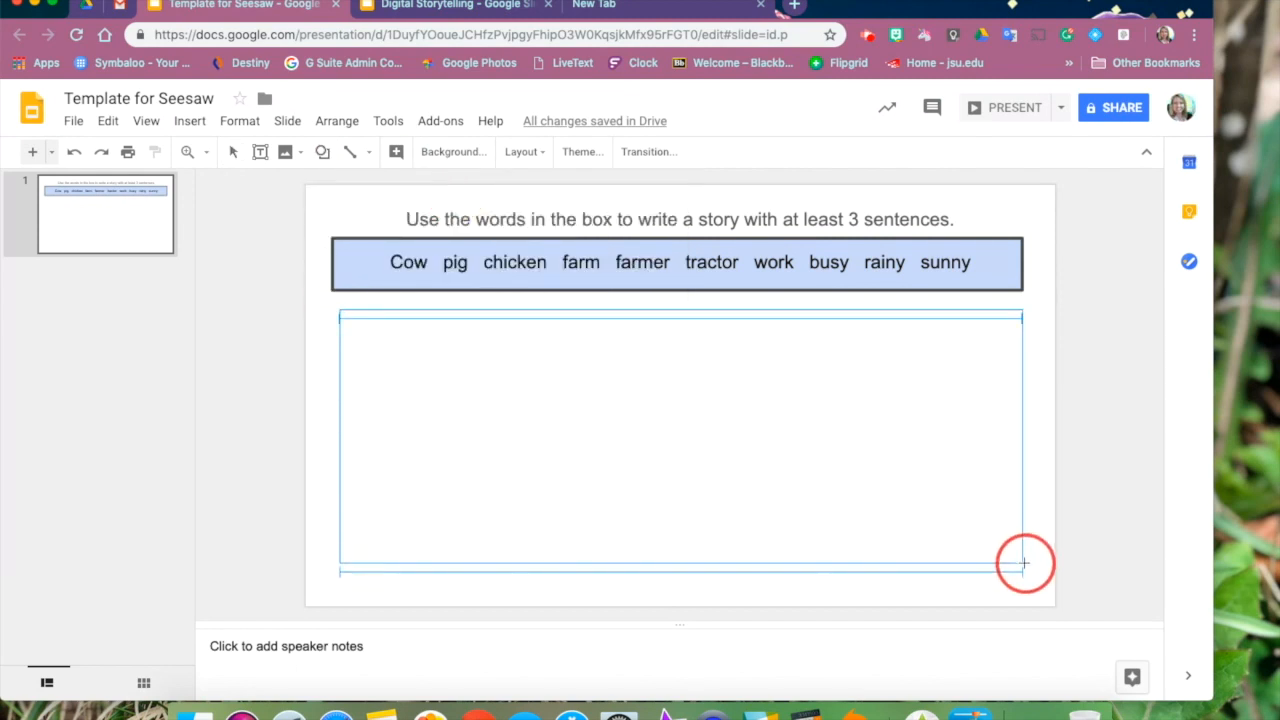
# Step: Draw a large light gray response box with a dark gray outline below the word box
pyautogui.click(680, 440)
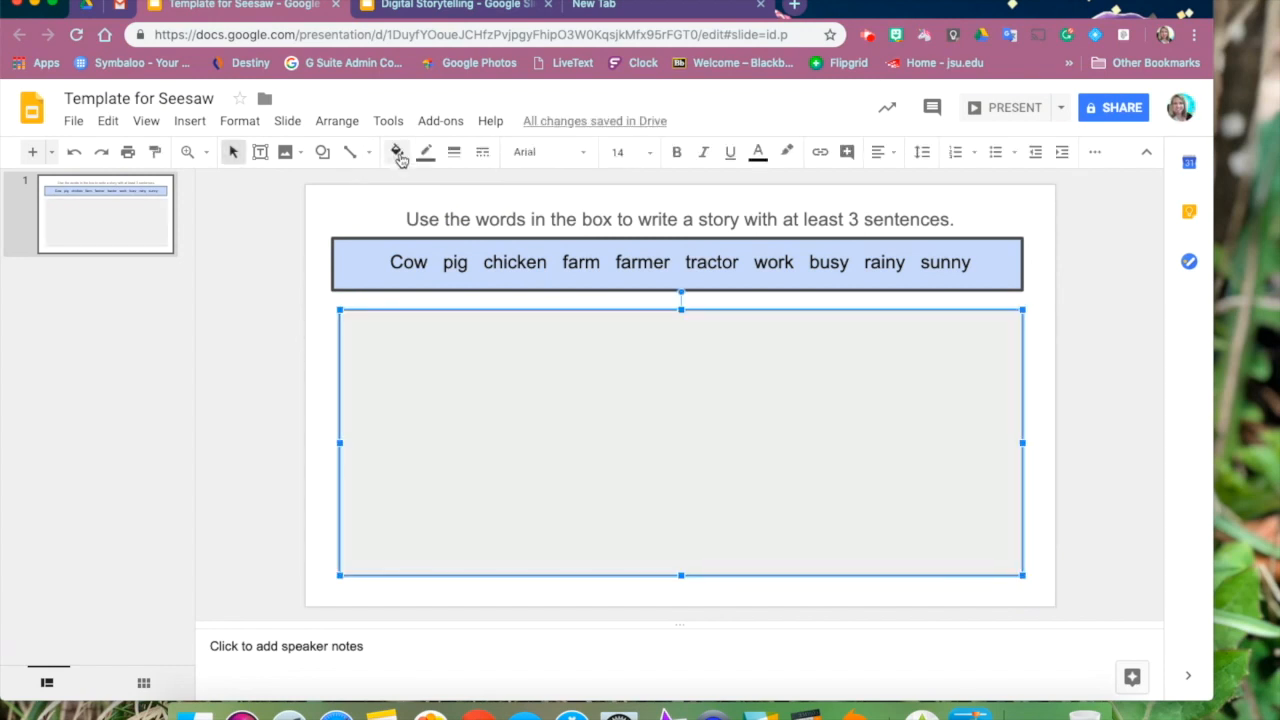
pyautogui.moveTo(426, 152)
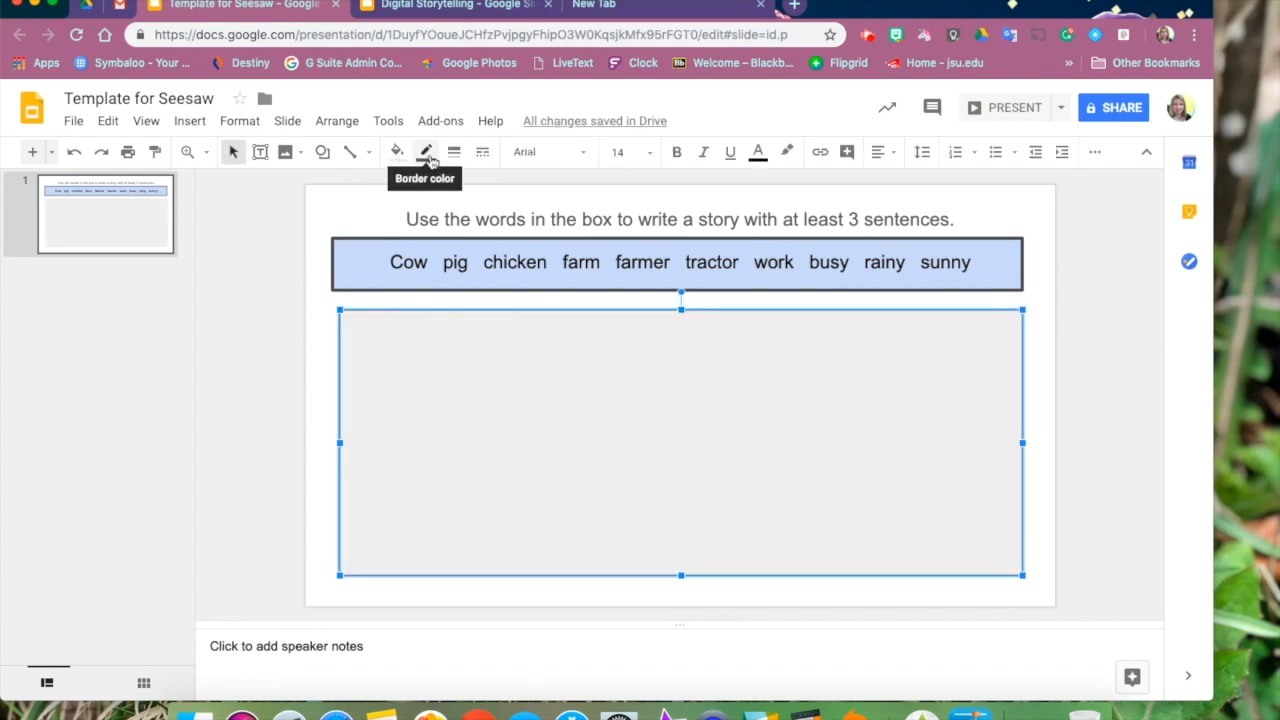
pyautogui.click(424, 152)
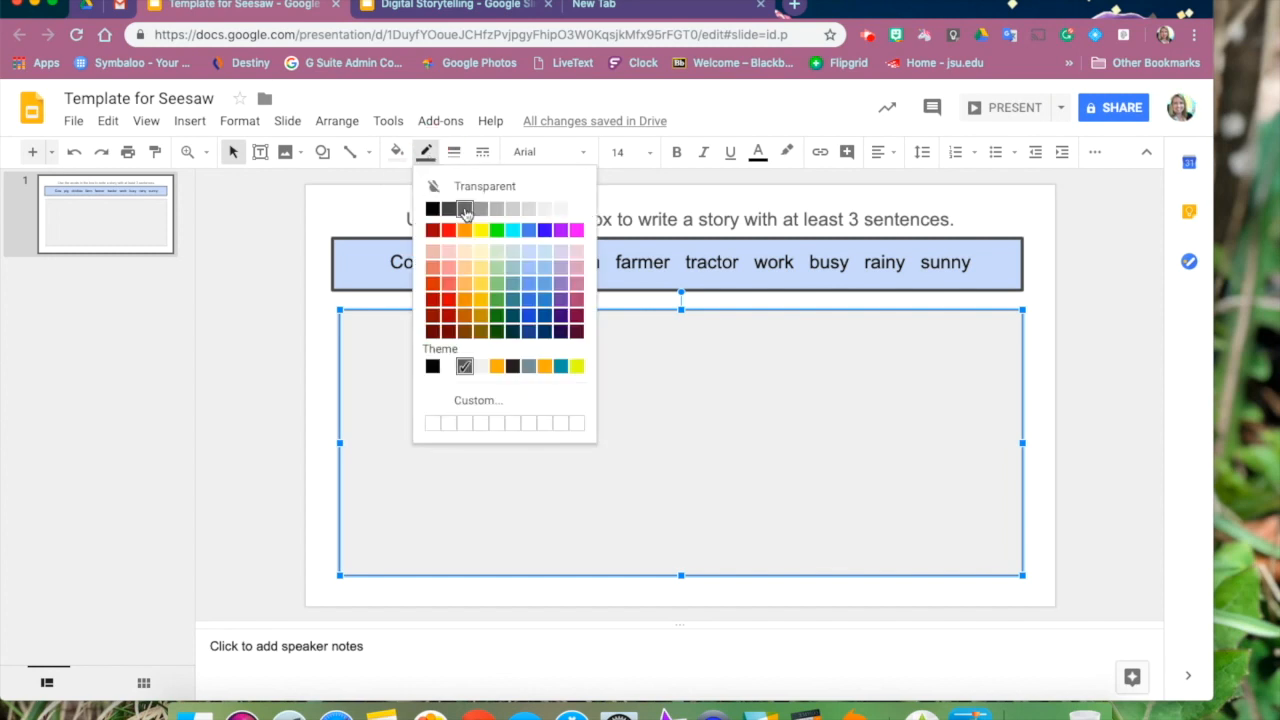
pyautogui.click(454, 152)
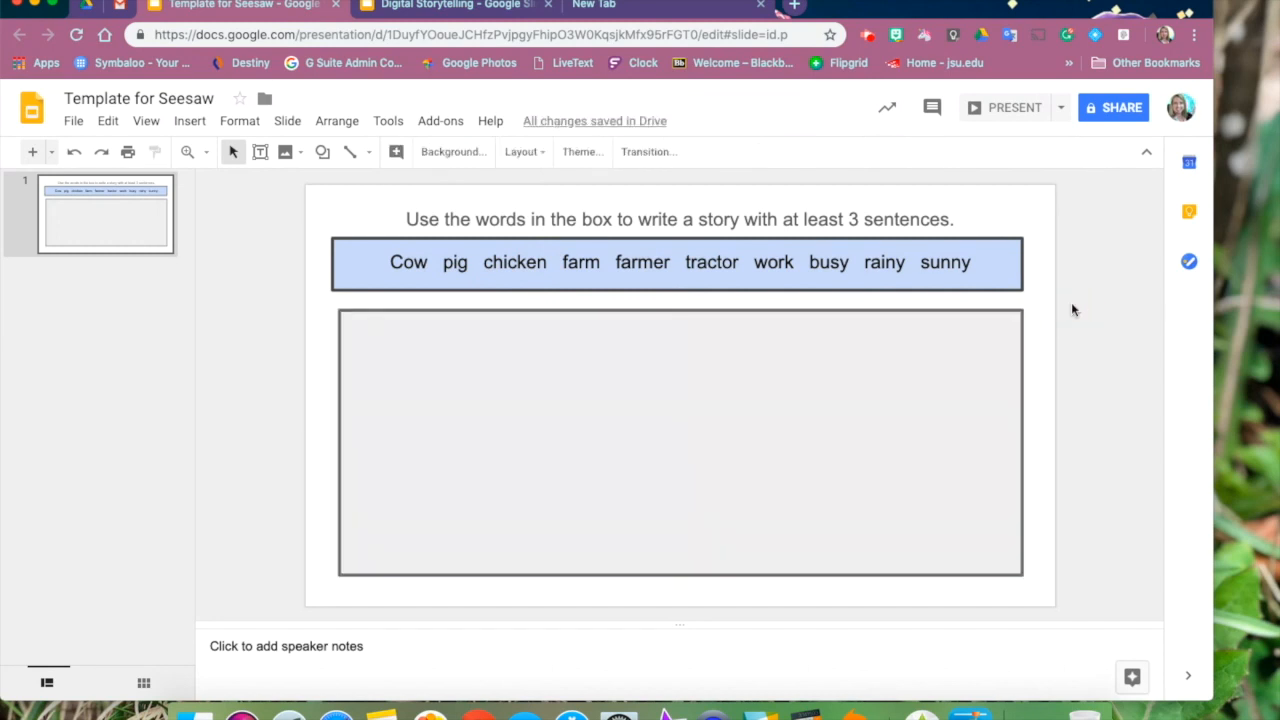
pyautogui.moveTo(258, 294)
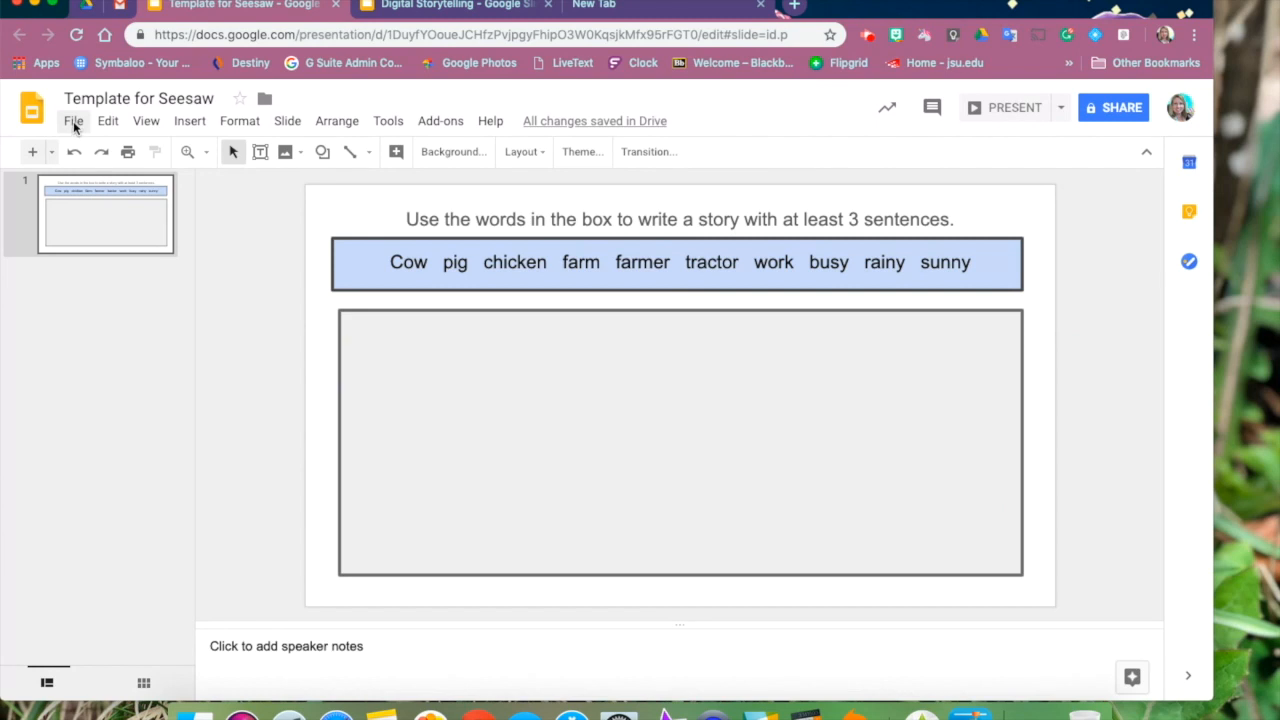
pyautogui.moveTo(190, 124)
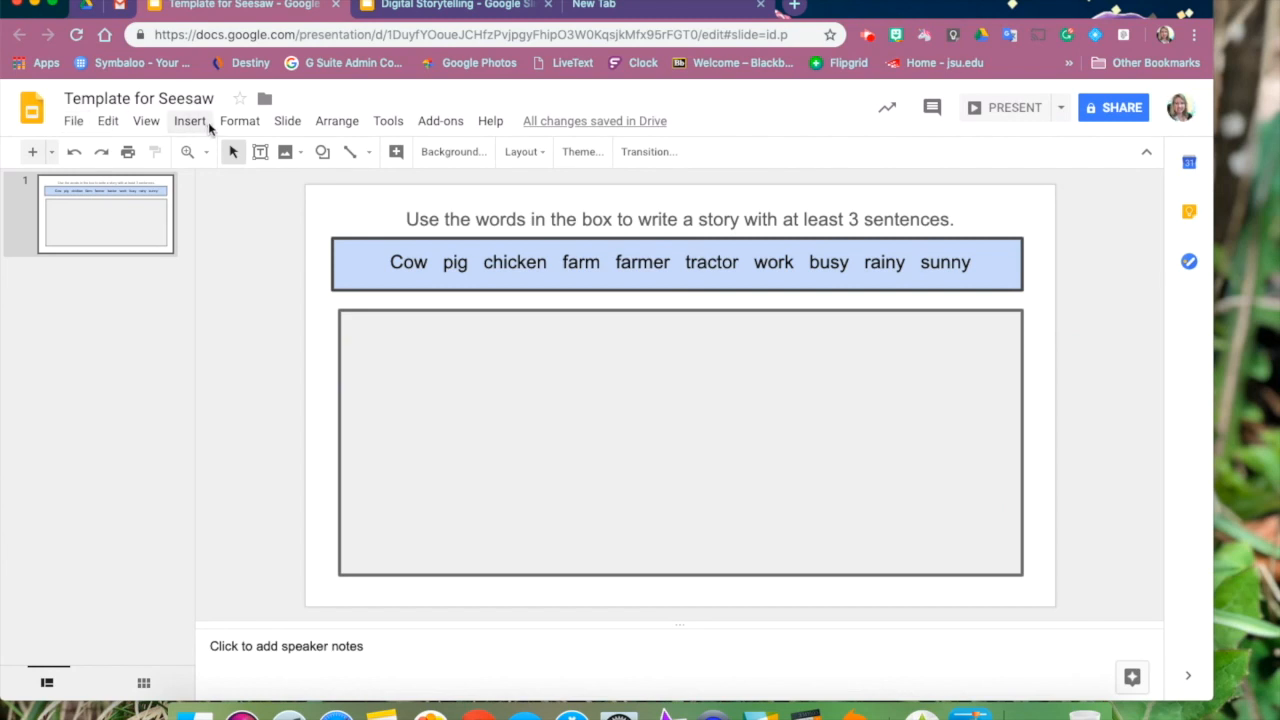
# Step: Insert the first red barn picture from a web image search for 'barn png'
pyautogui.click(190, 122)
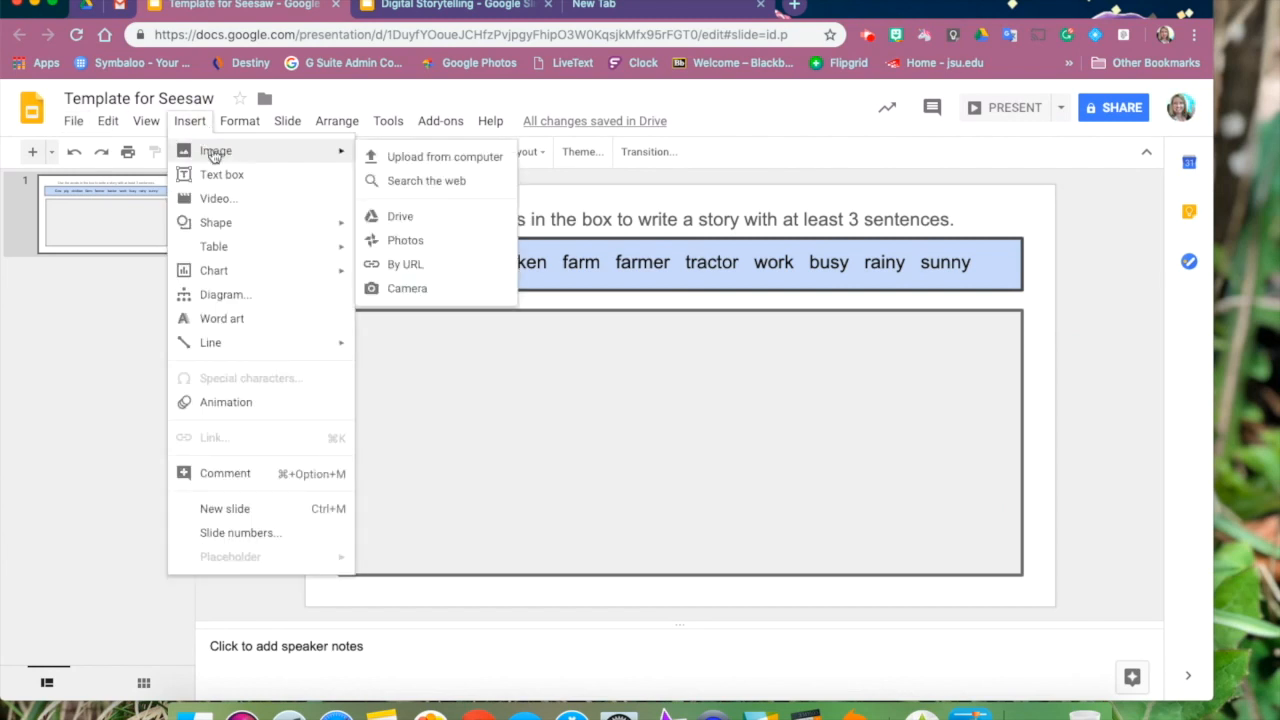
pyautogui.moveTo(426, 180)
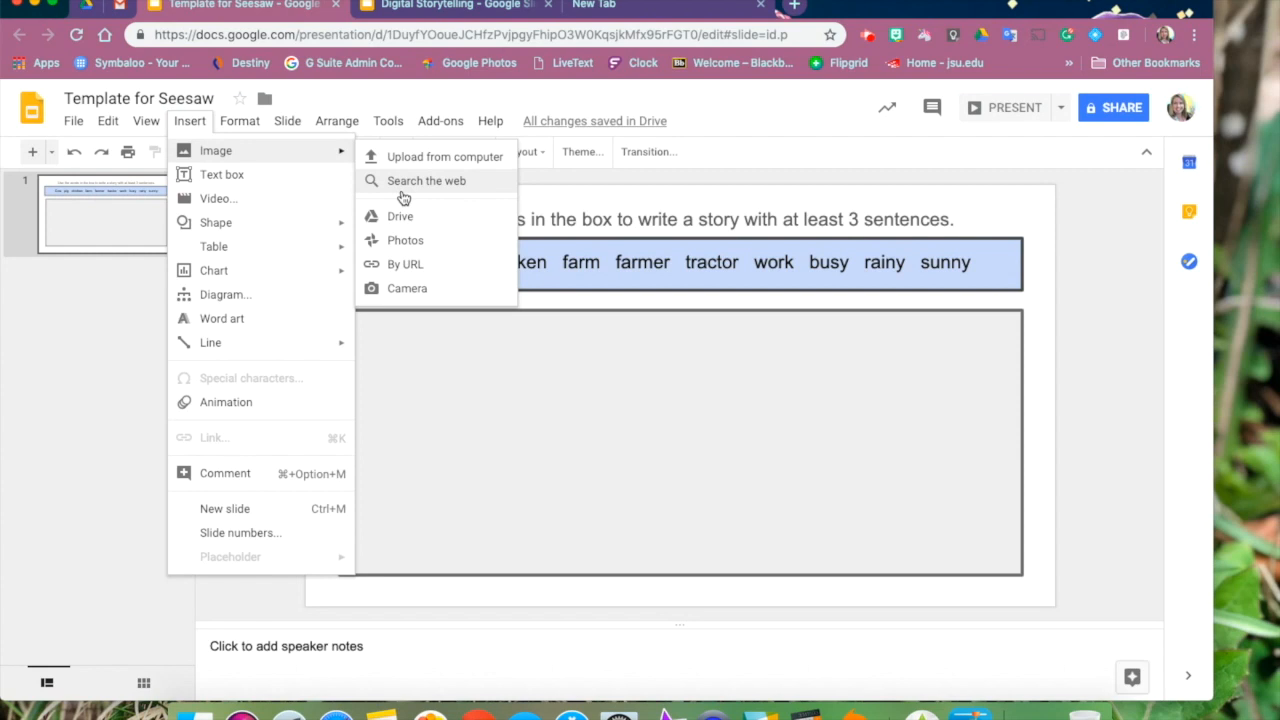
pyautogui.click(426, 180)
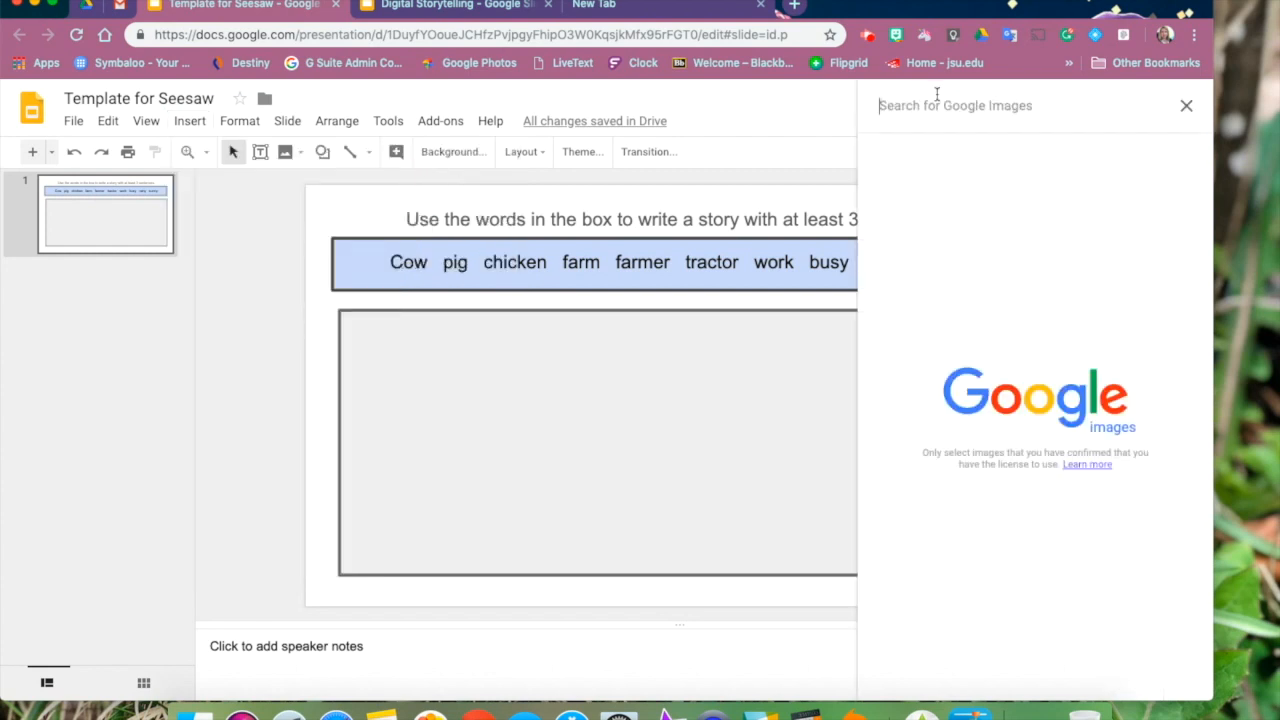
pyautogui.write('barn')
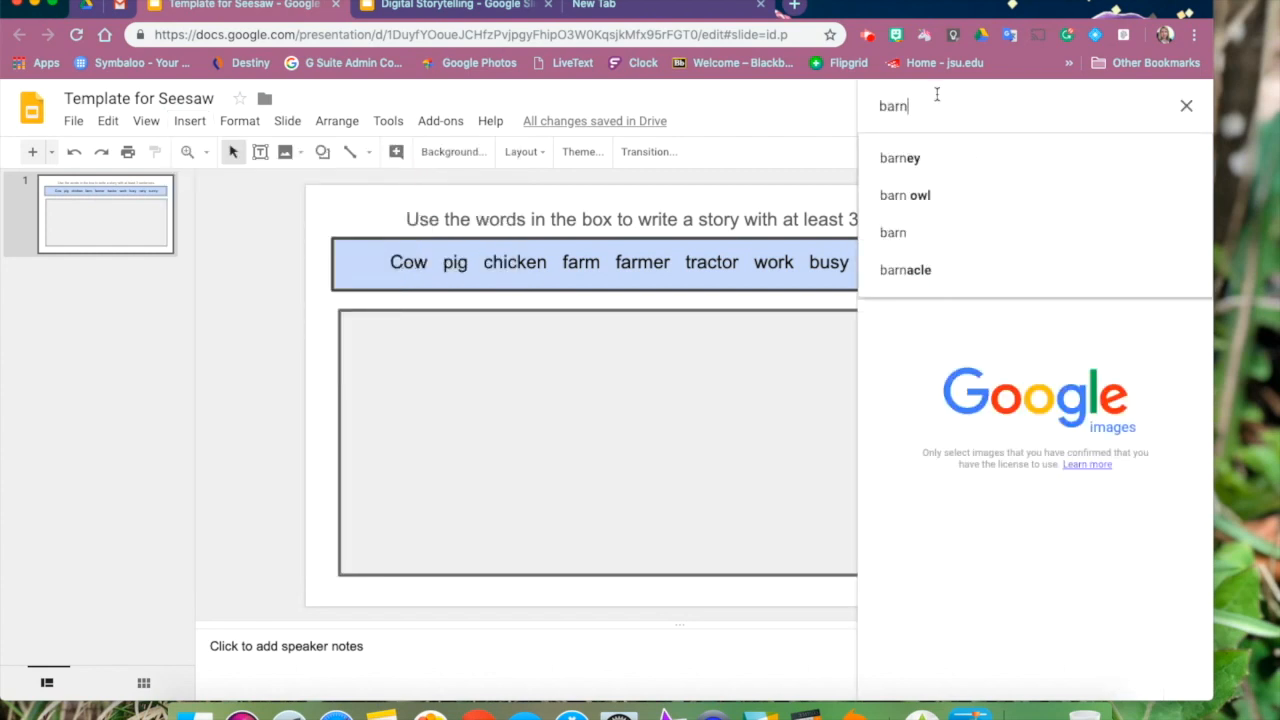
pyautogui.write('png')
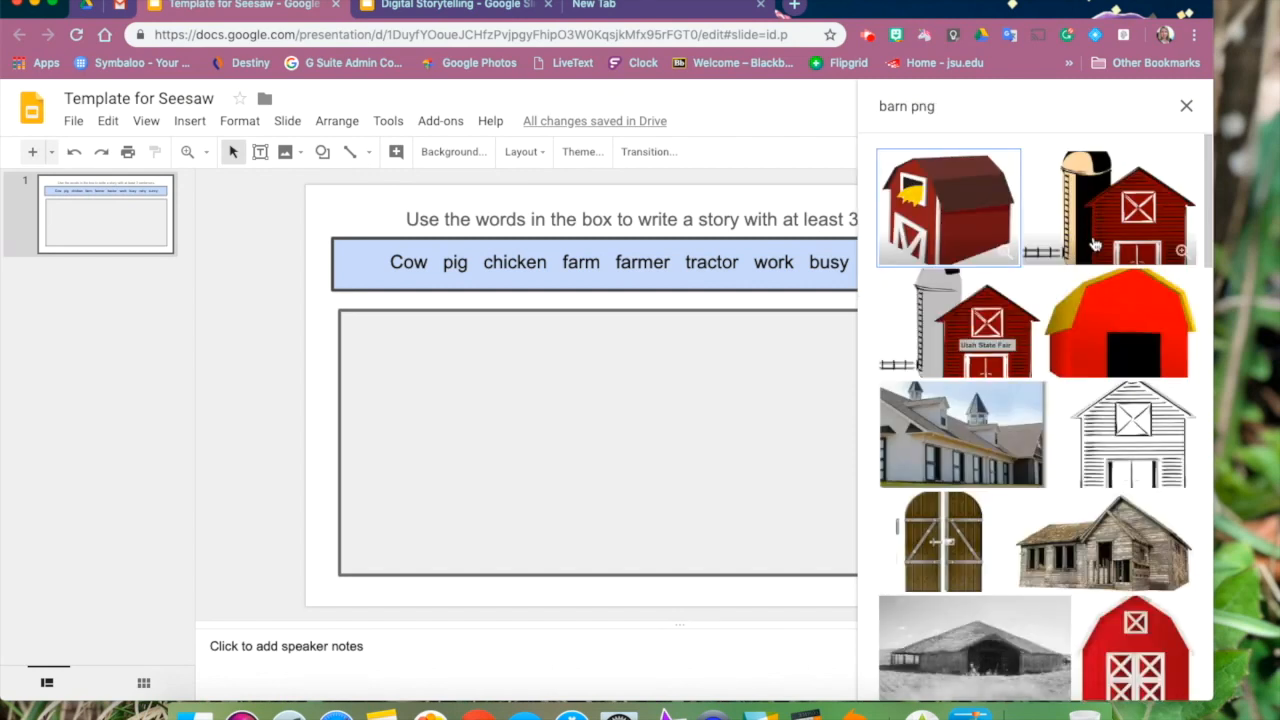
pyautogui.click(1186, 106)
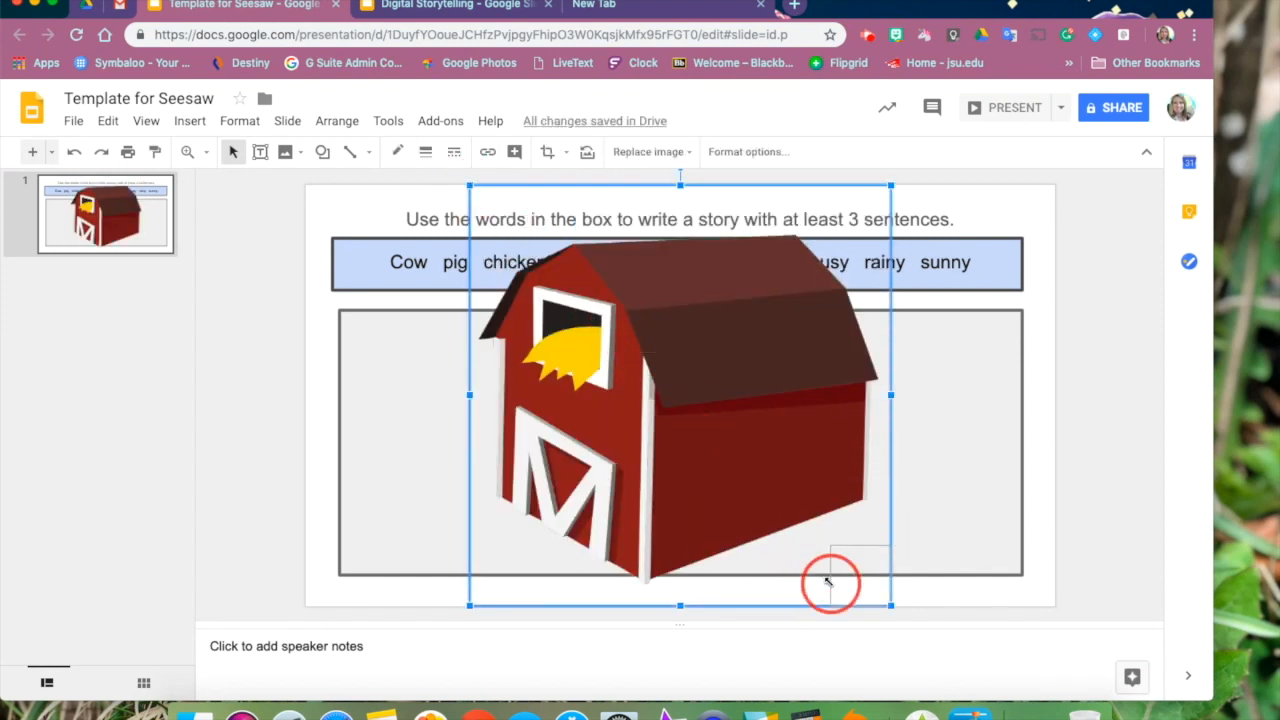
# Step: Shrink the barn to a small icon and place it at the slide's top-left corner
pyautogui.moveTo(680, 396); pyautogui.dragTo(860, 576)
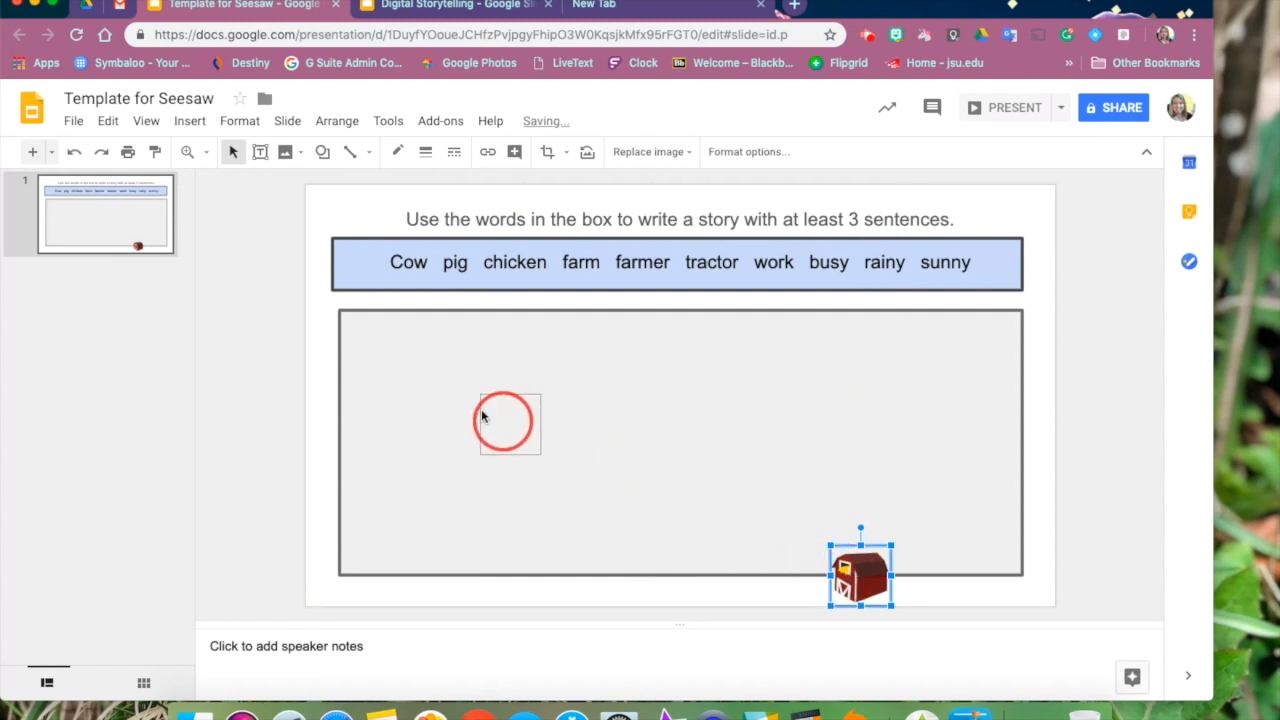
pyautogui.moveTo(860, 576); pyautogui.dragTo(360, 216)
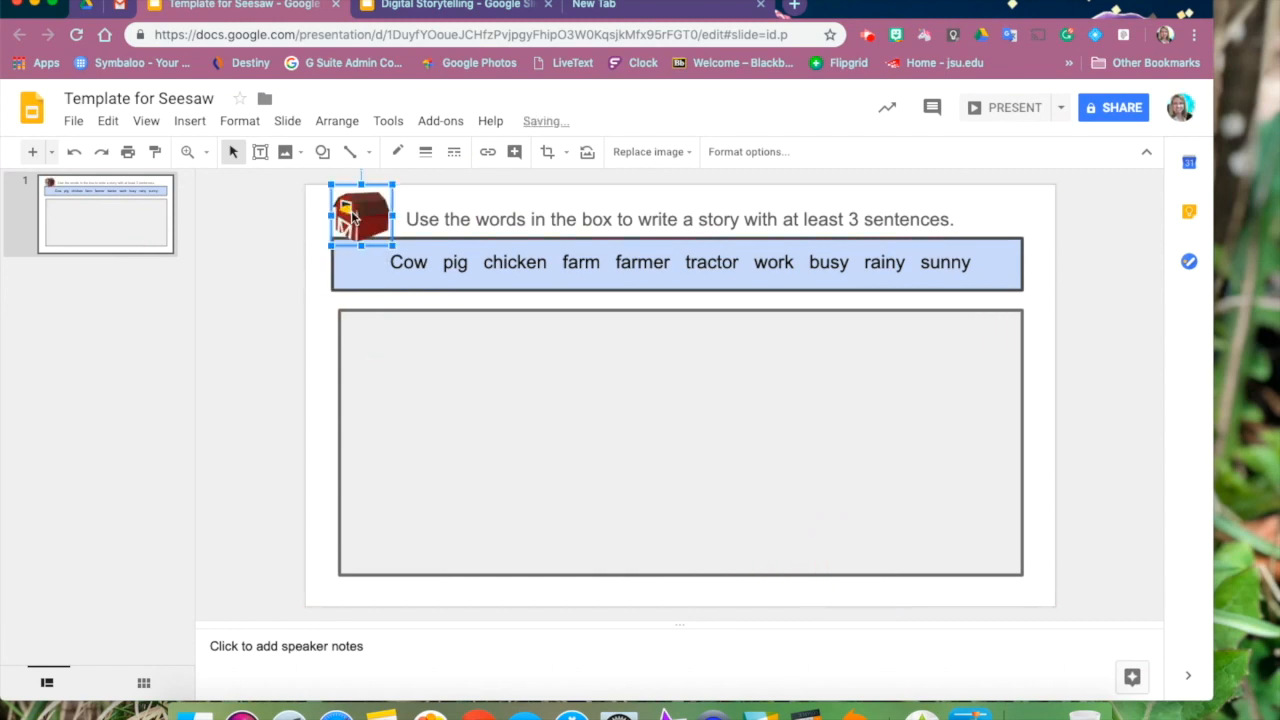
pyautogui.moveTo(360, 218); pyautogui.dragTo(360, 204)
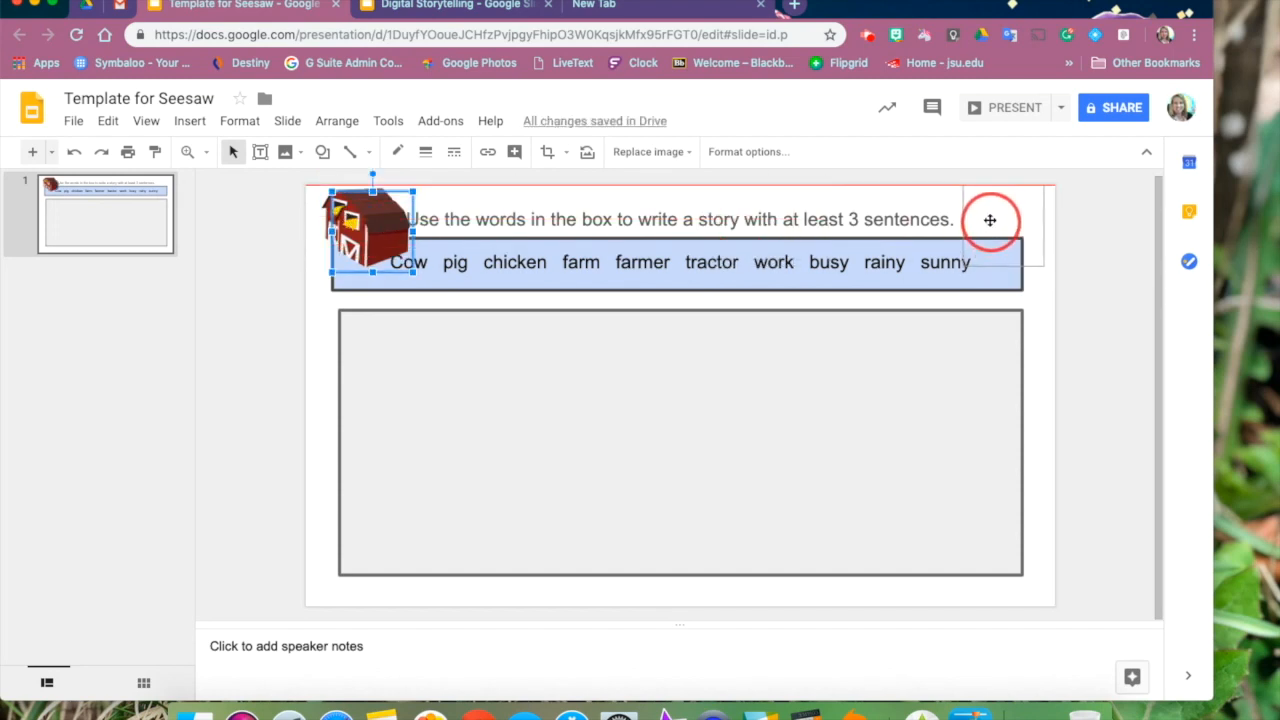
# Step: Place a copy of the barn at the top-right end of the instruction line
pyautogui.moveTo(370, 230); pyautogui.dragTo(1000, 230)
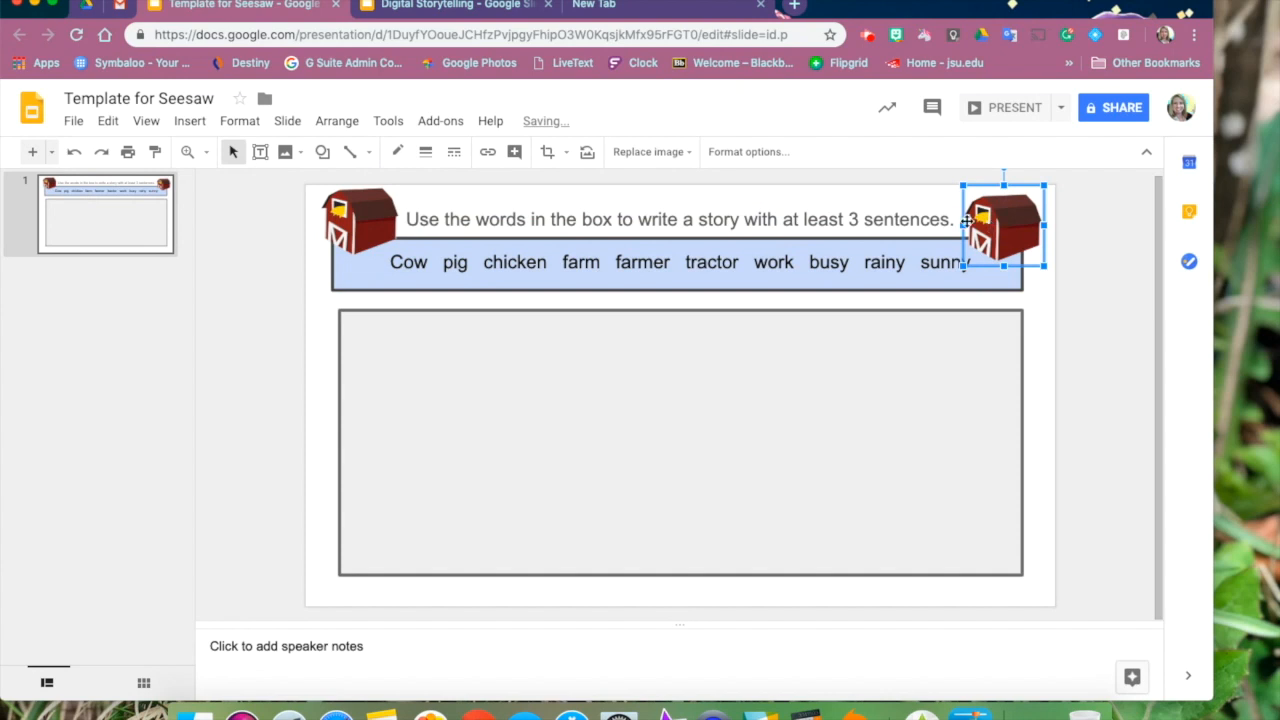
pyautogui.moveTo(1004, 230); pyautogui.dragTo(1004, 220)
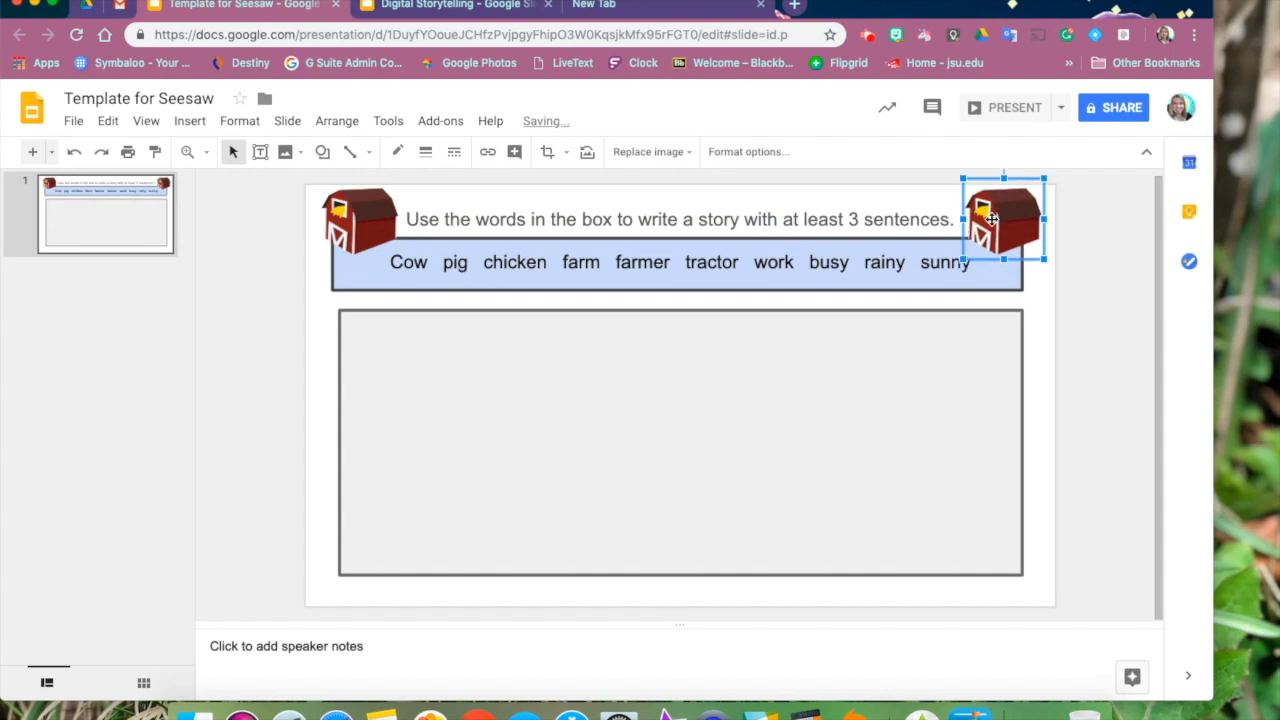
pyautogui.click(240, 278)
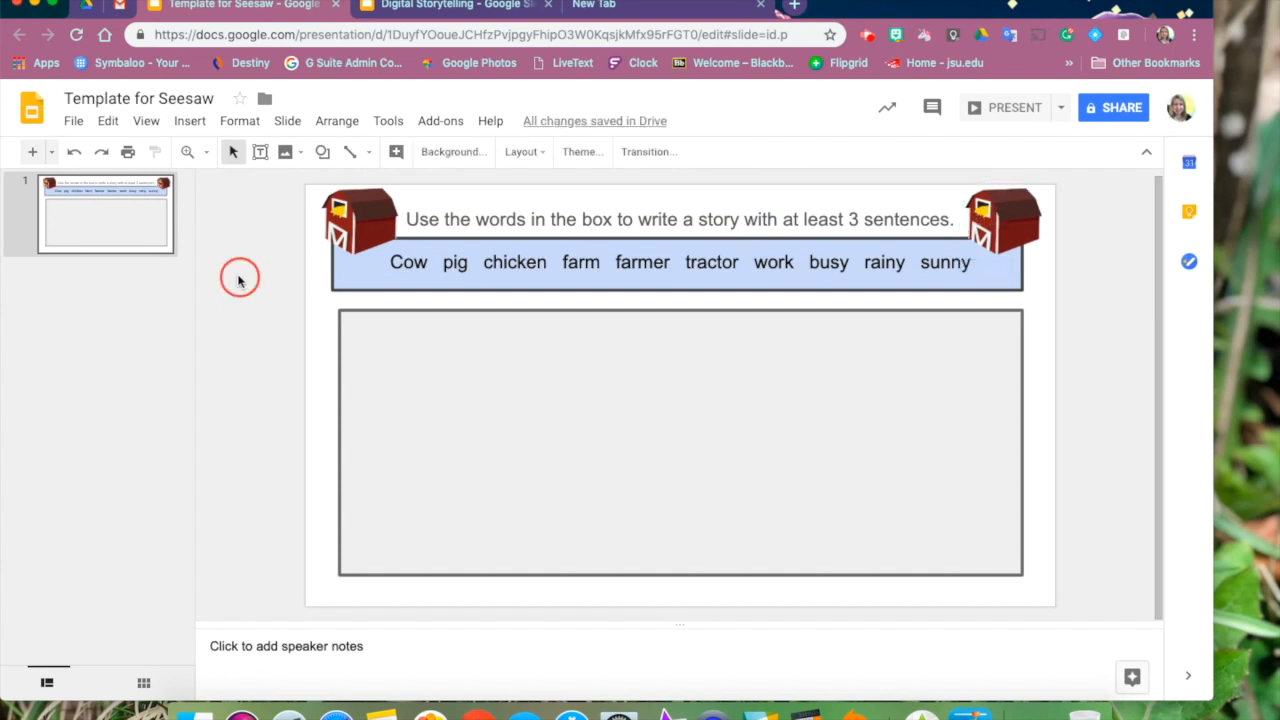
pyautogui.moveTo(12, 192)
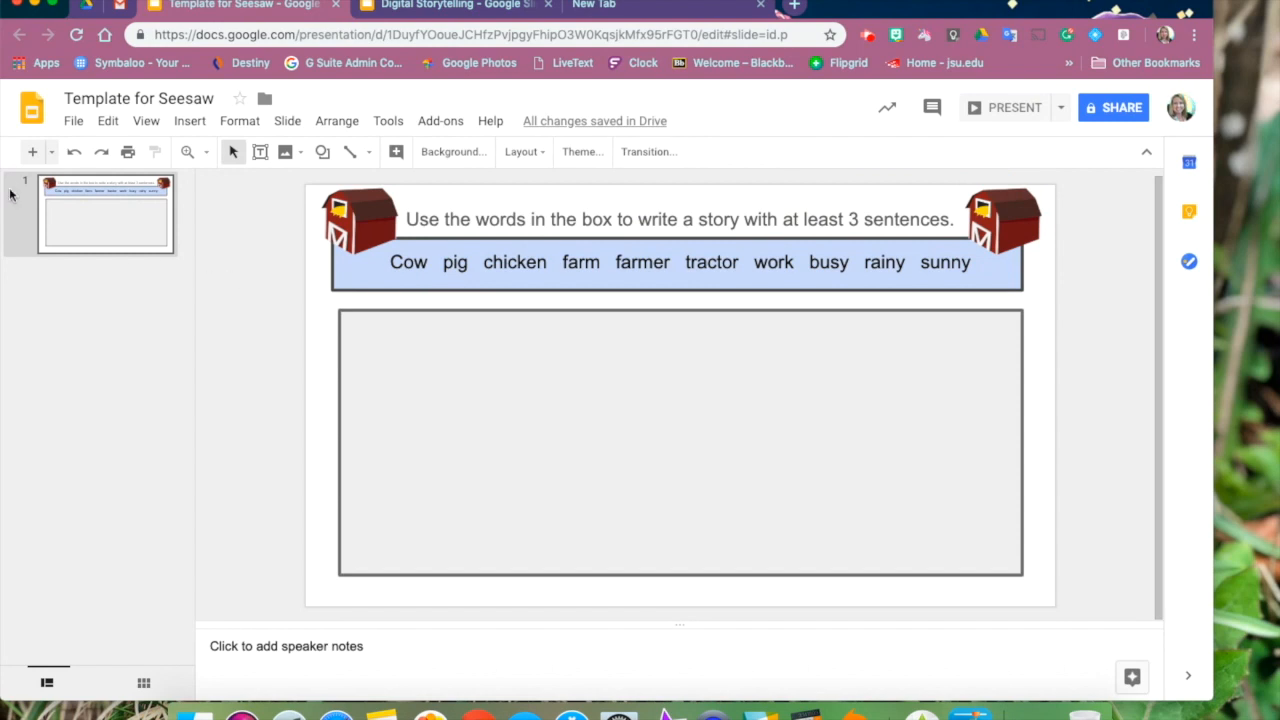
# Step: Download the current slide as a JPEG image and open the downloaded picture
pyautogui.click(72, 120)
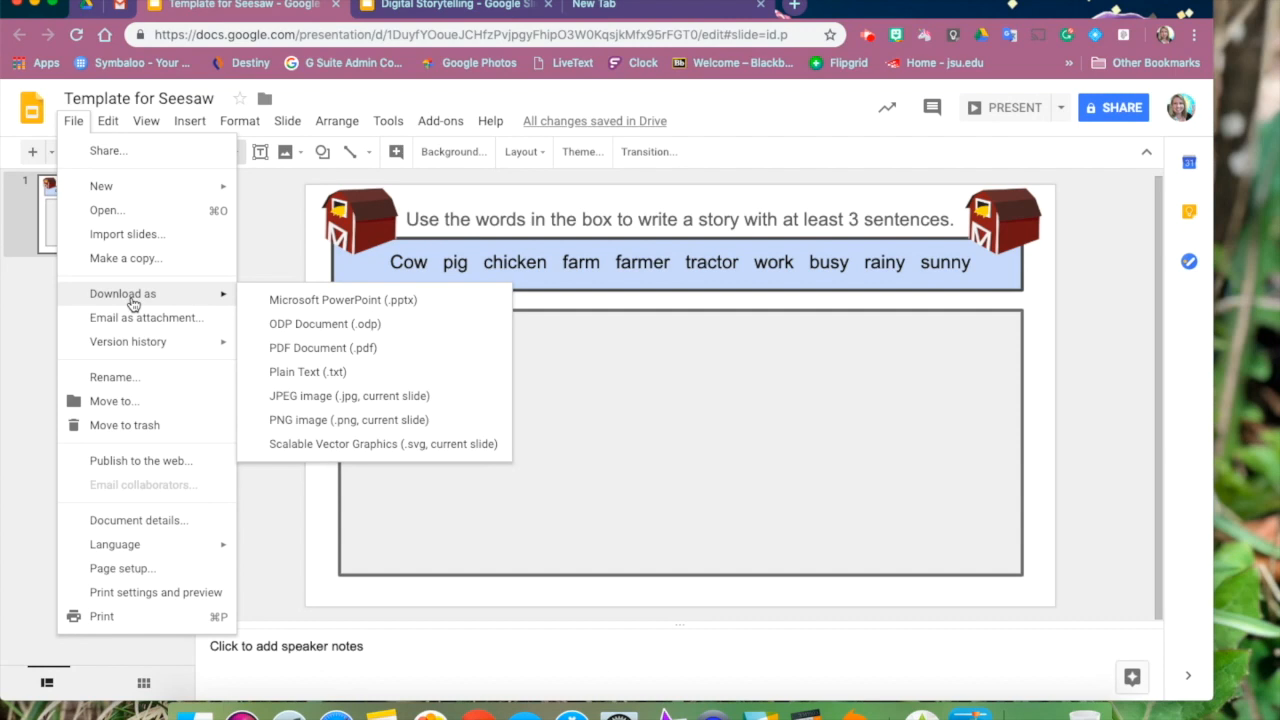
pyautogui.moveTo(348, 396)
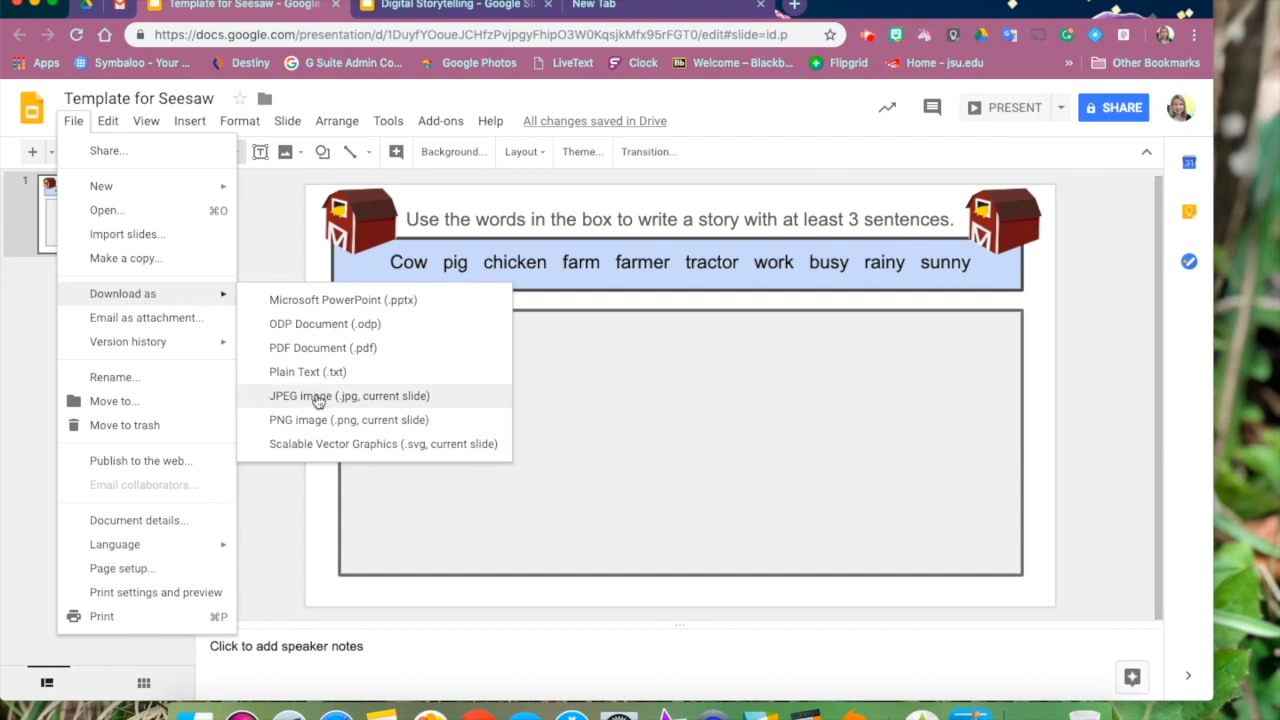
pyautogui.click(348, 396)
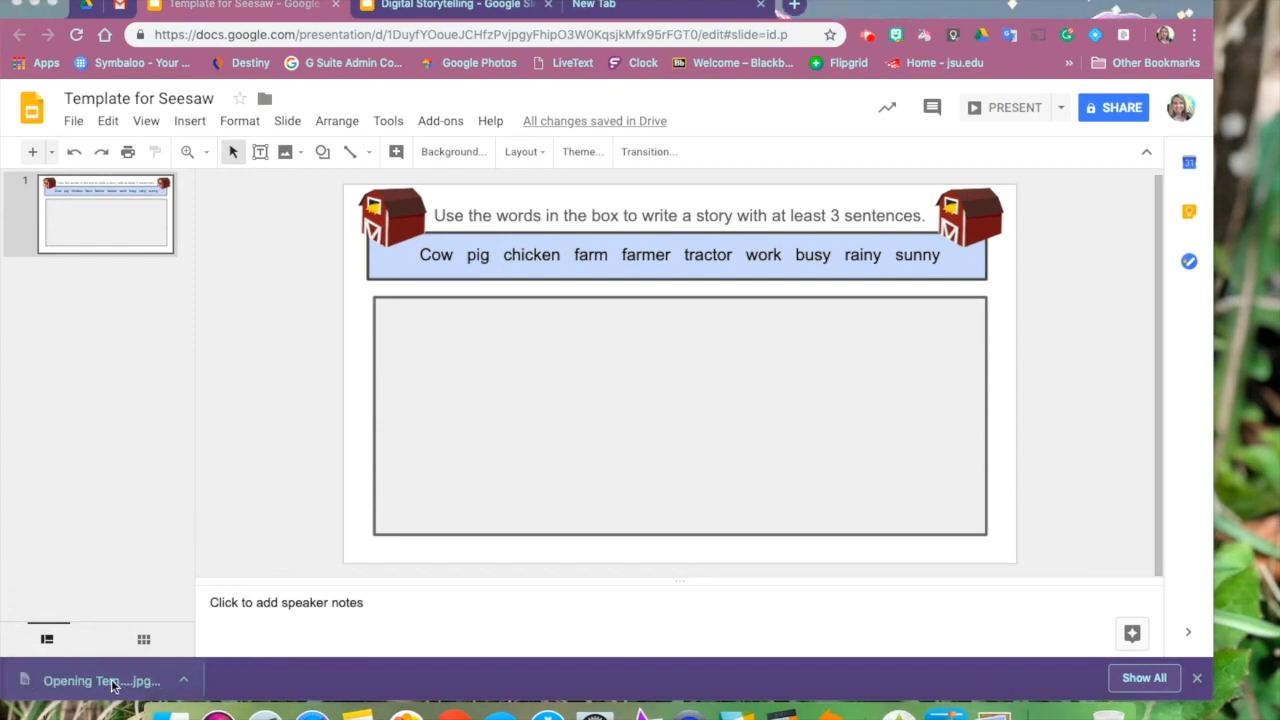
pyautogui.click(100, 680)
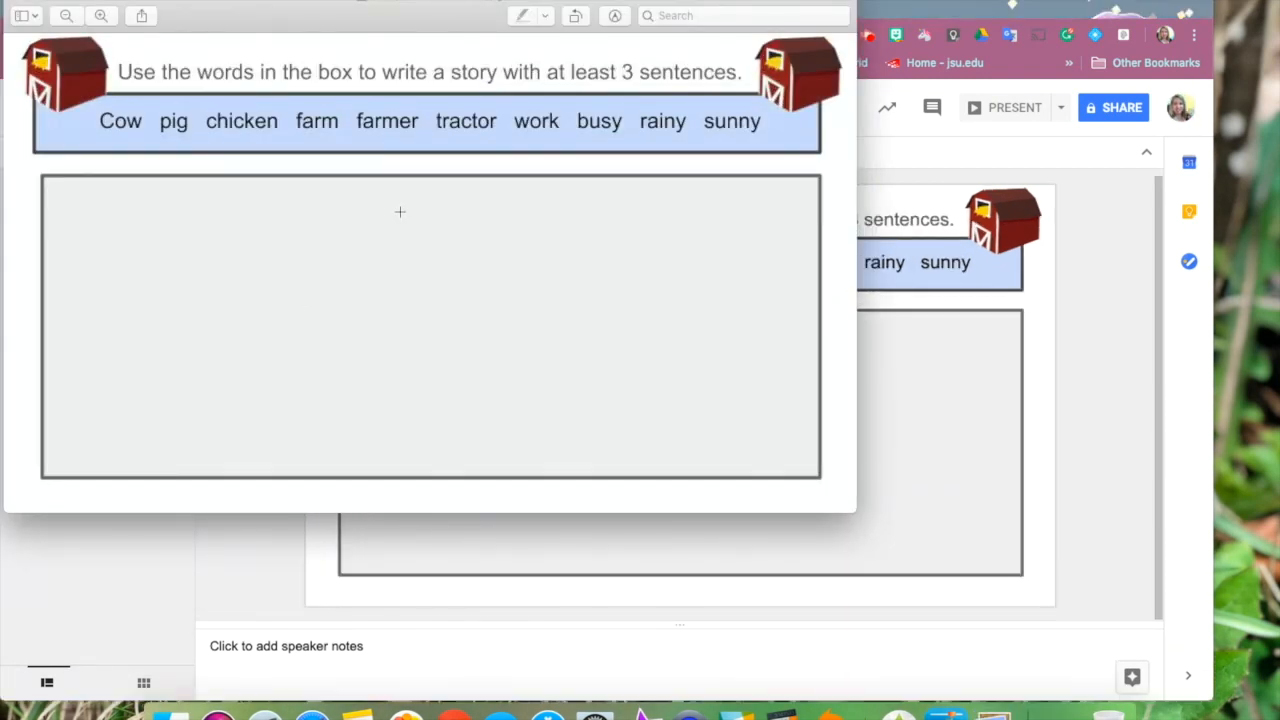